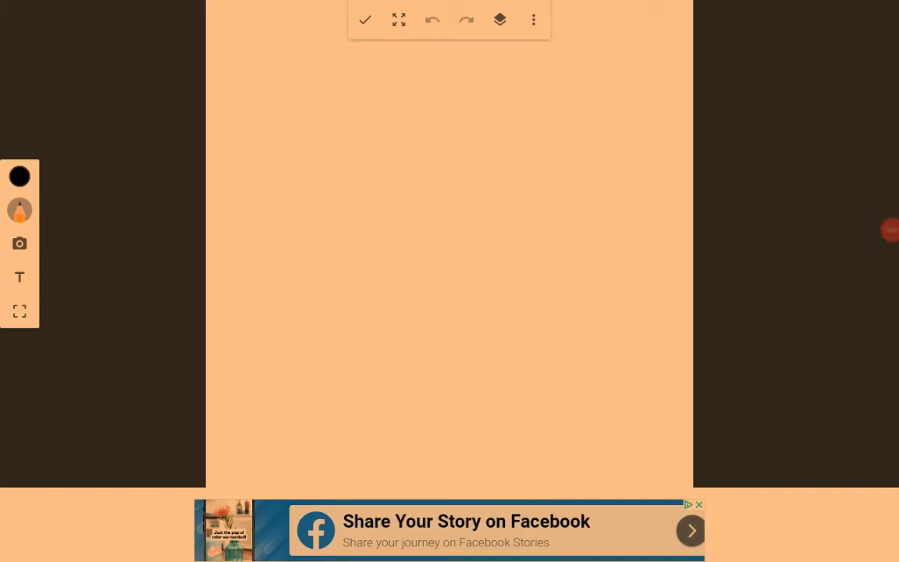
Sketch a round head outline, zigzag bangs and two spiky pigtails, then open brush settings.
drag(465, 144, 537, 228)
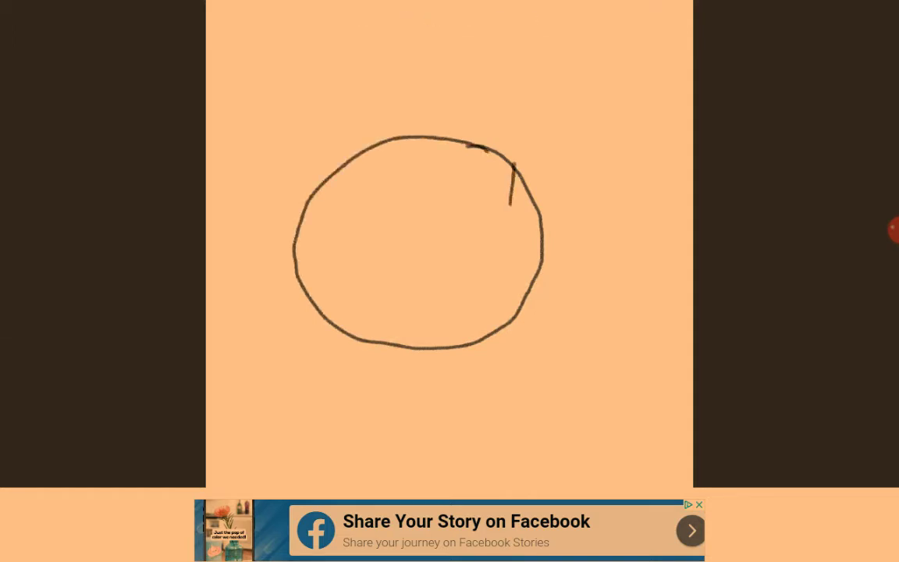
drag(402, 175, 511, 206)
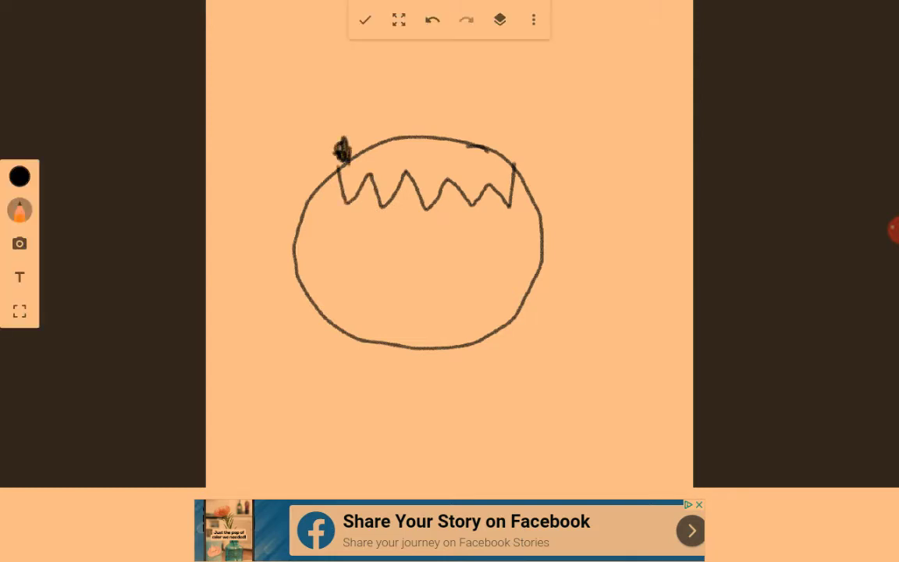
drag(339, 145, 261, 152)
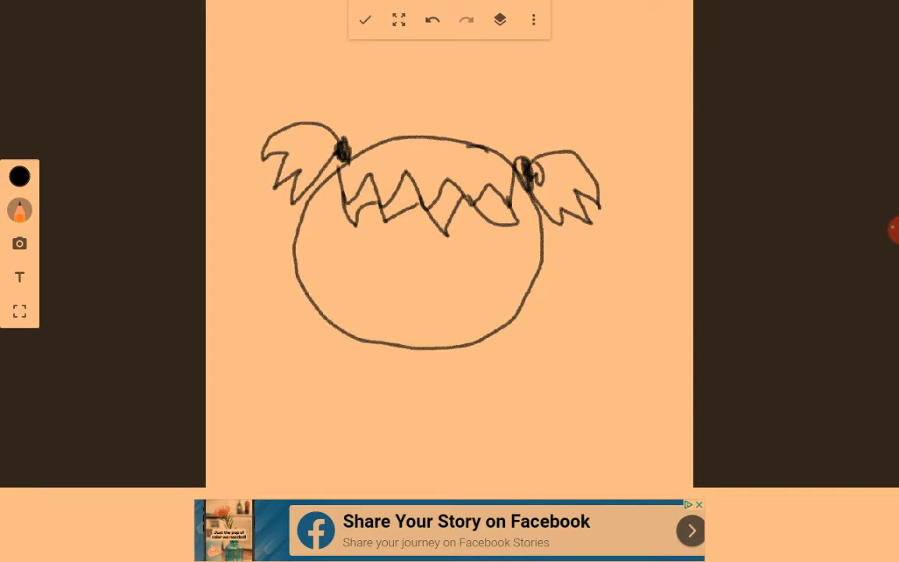
click(411, 293)
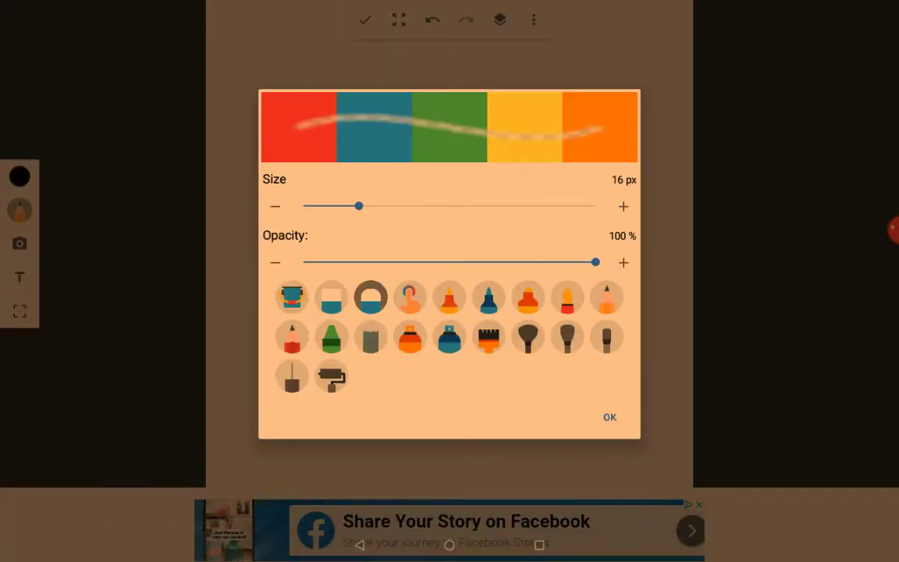
Try the eraser, then switch the brush to the 6 px pencil.
click(609, 416)
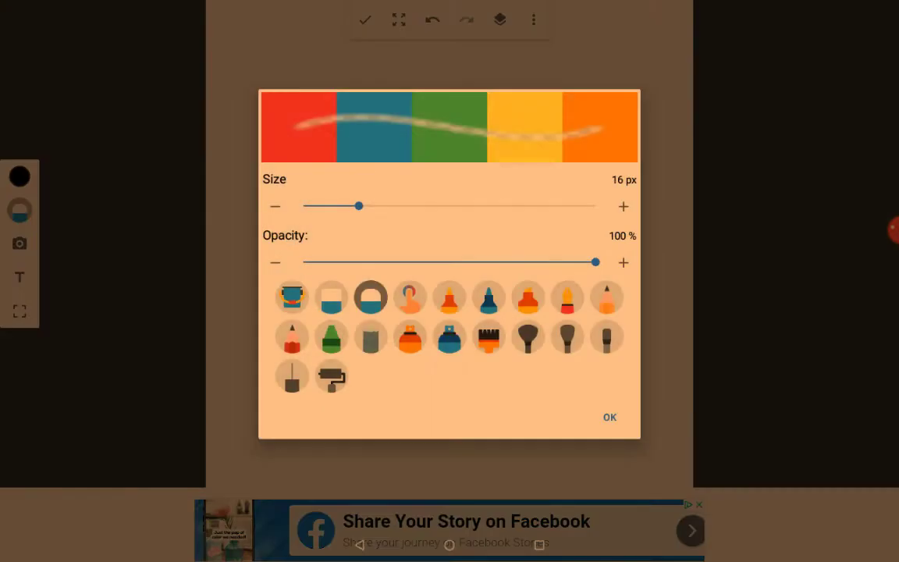
click(609, 416)
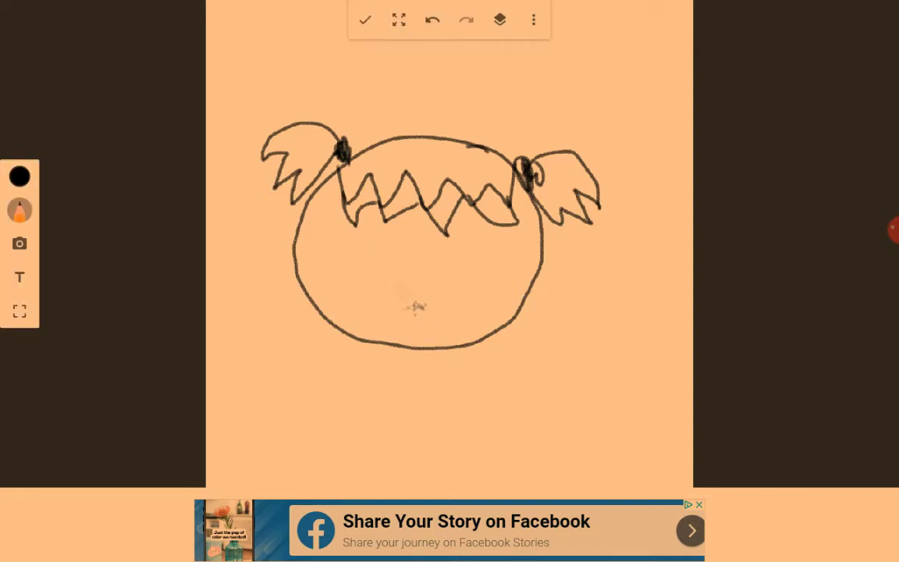
click(18, 210)
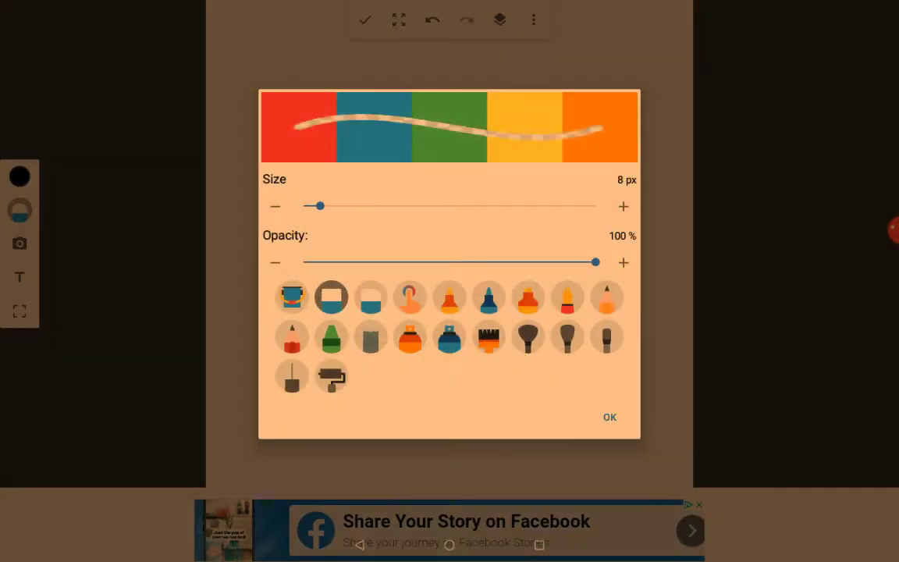
click(607, 297)
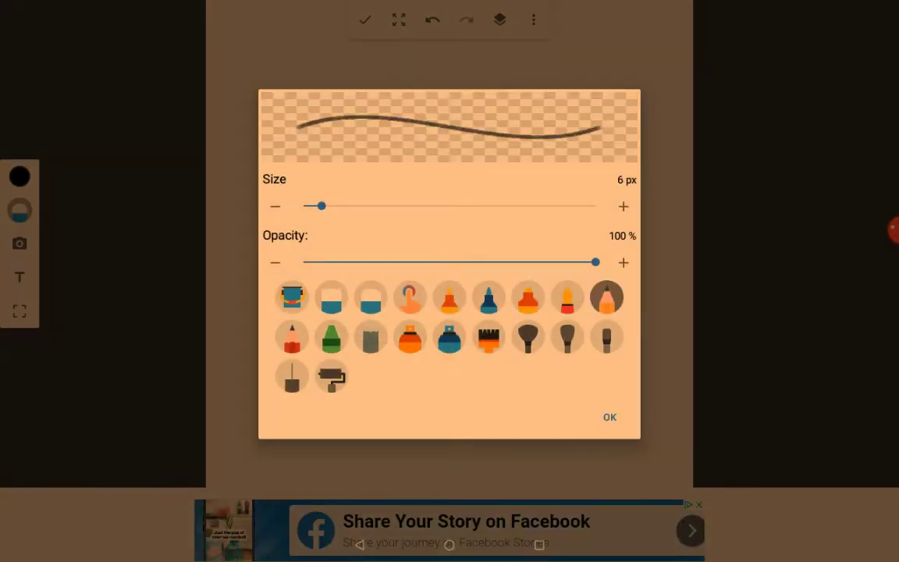
click(610, 416)
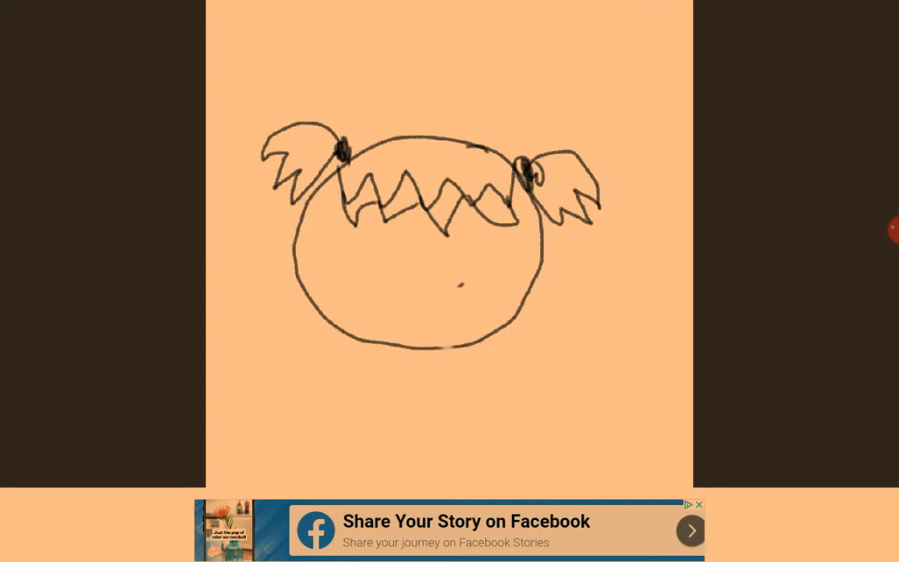
Draw a small angular mouth shape on the lower face.
drag(433, 285, 460, 309)
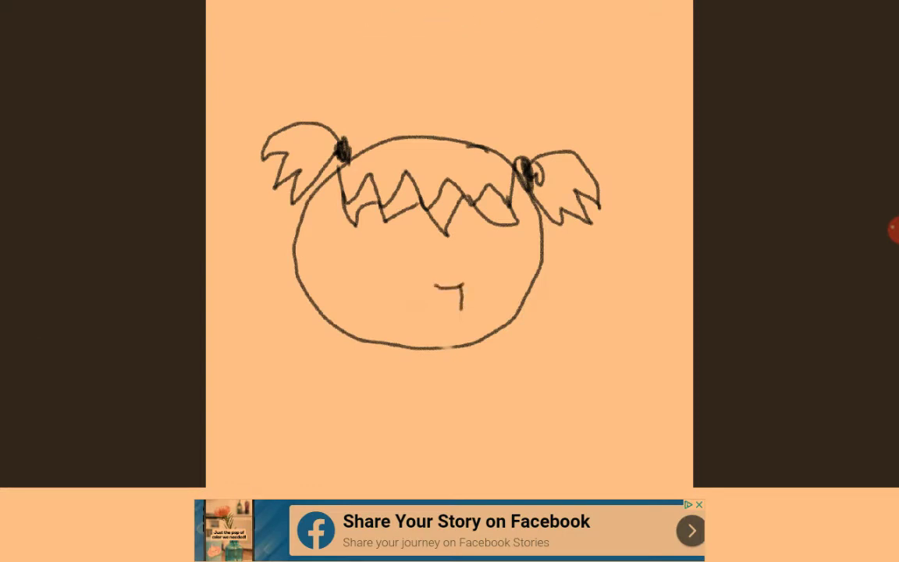
drag(411, 277, 461, 308)
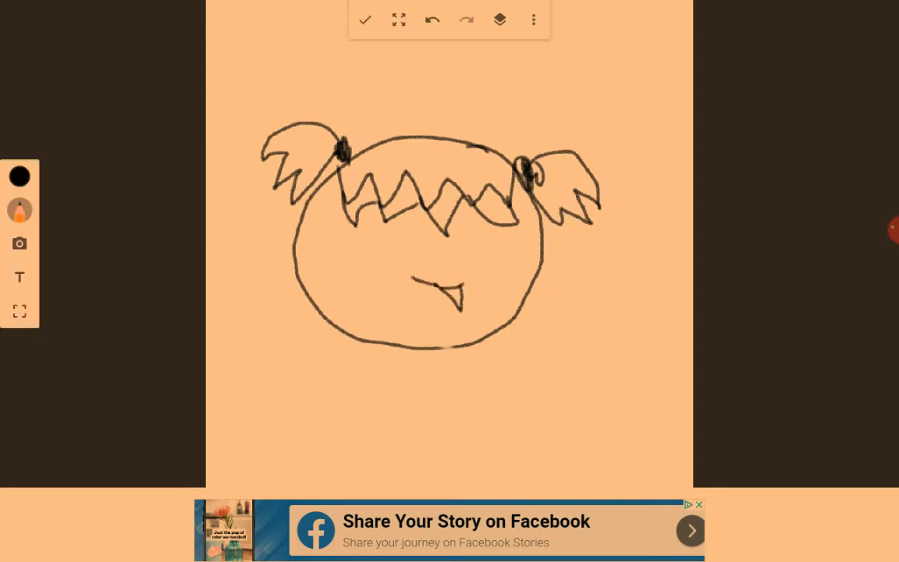
click(365, 20)
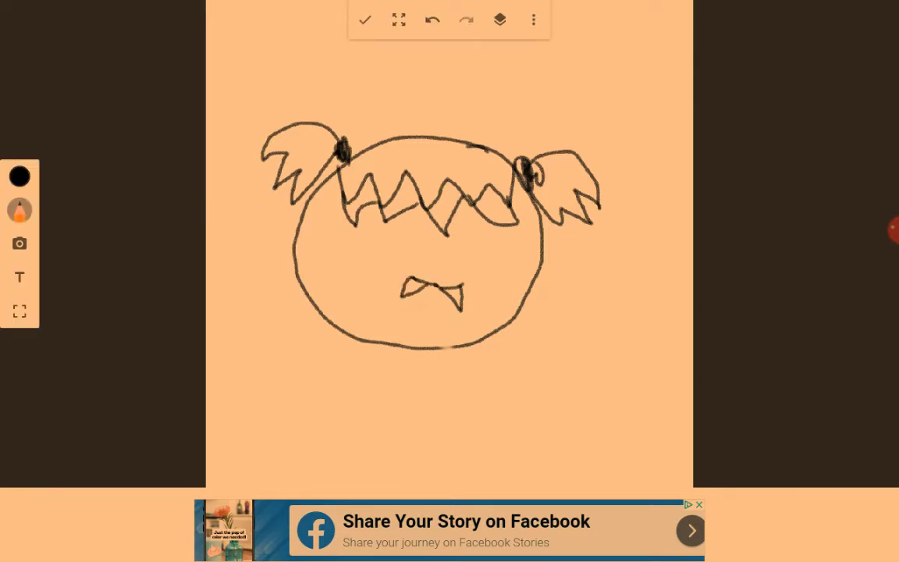
click(18, 210)
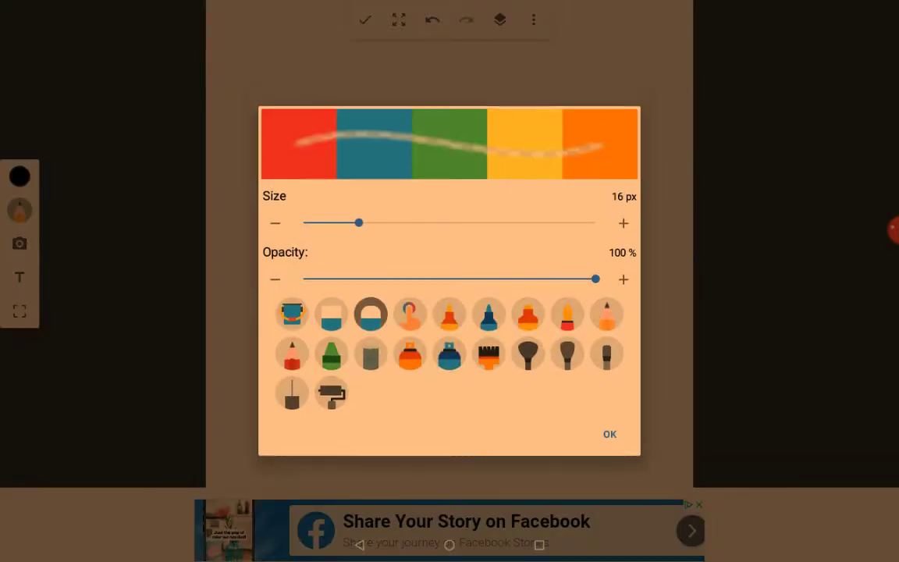
Draw a round mouth in the lower face with the thin pencil.
click(610, 433)
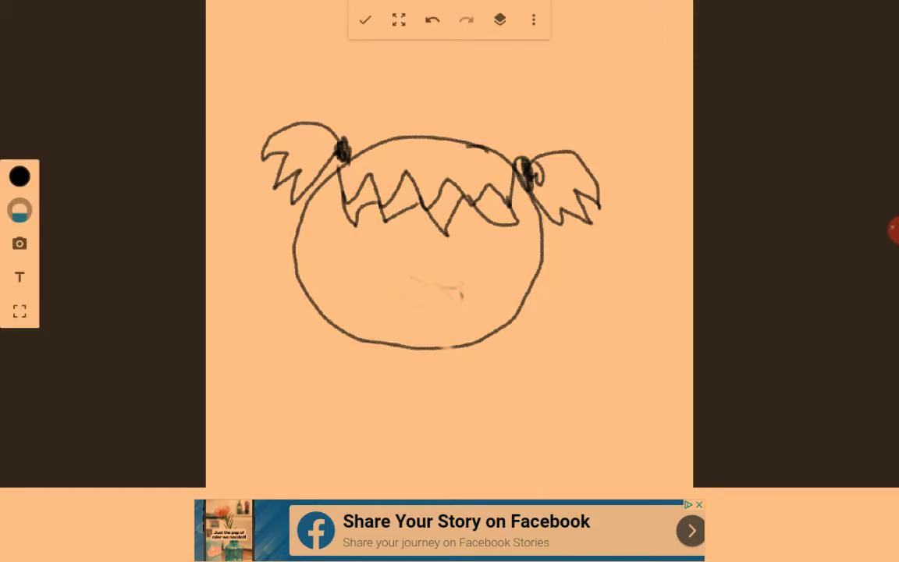
click(19, 210)
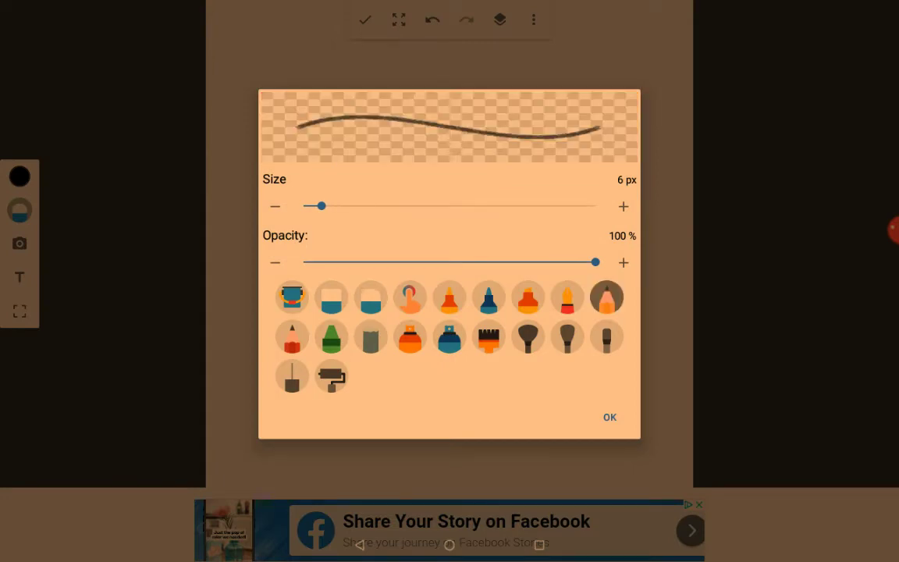
click(609, 416)
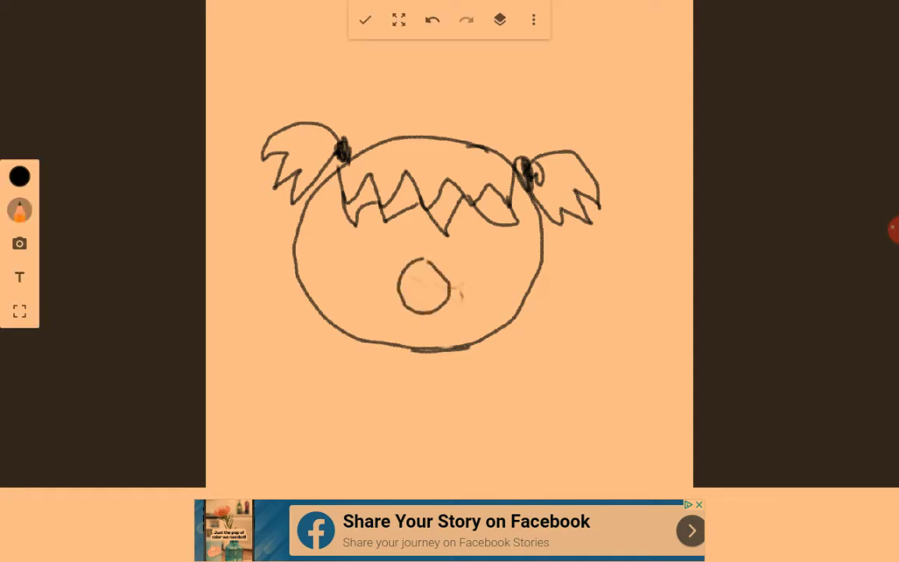
drag(417, 270, 429, 296)
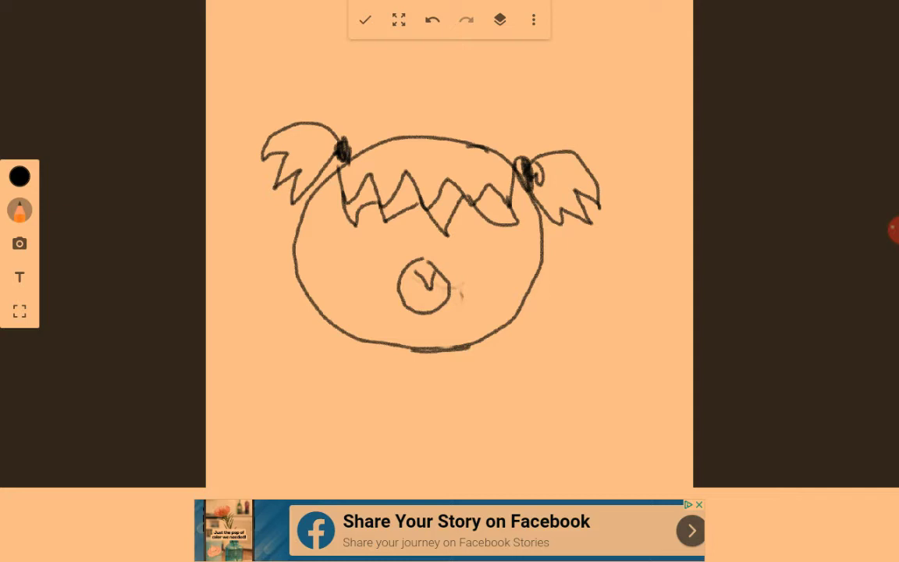
Erase the round mouth and switch back to the thin pencil.
click(20, 209)
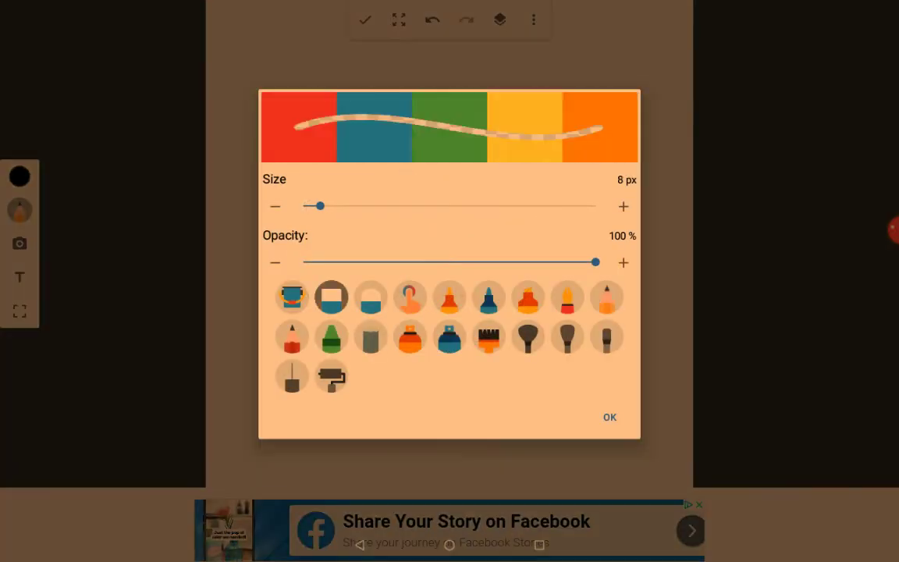
click(610, 417)
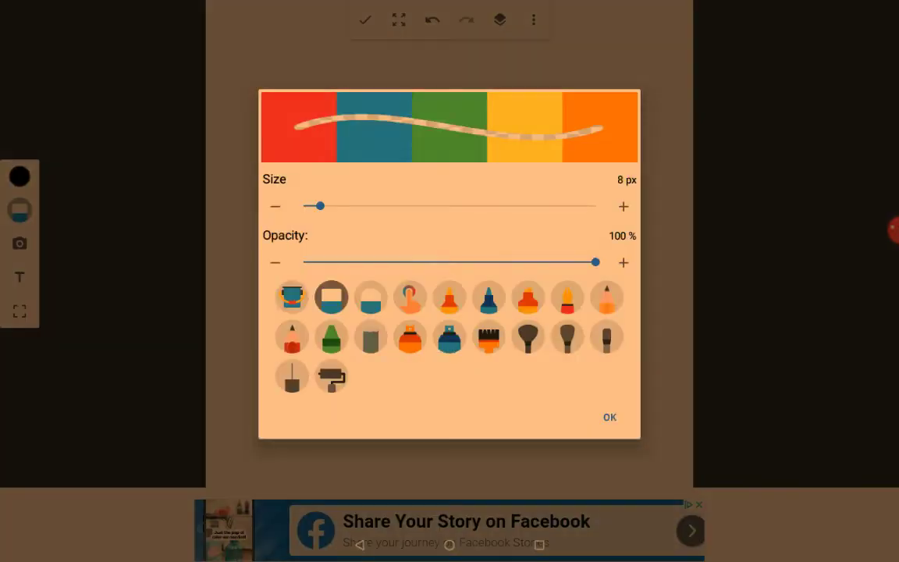
drag(316, 205, 357, 205)
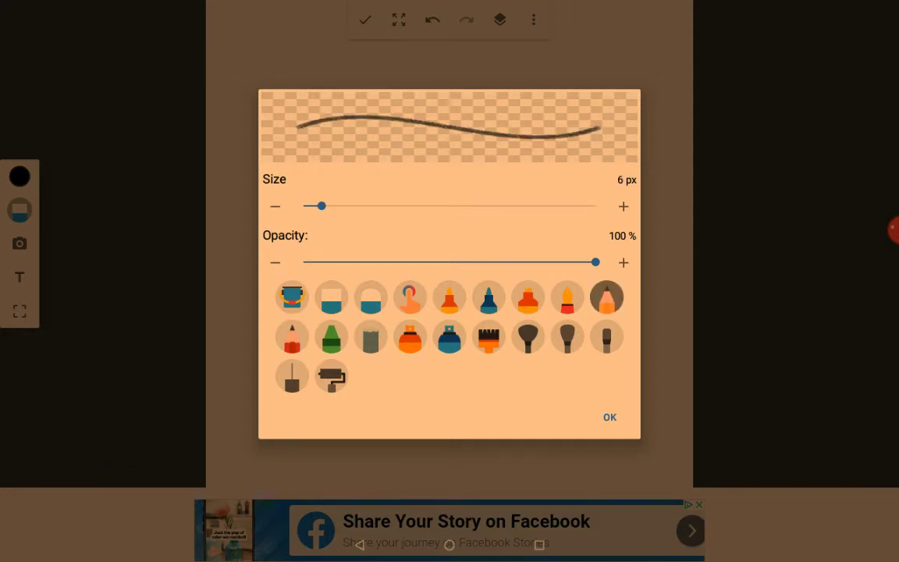
click(610, 417)
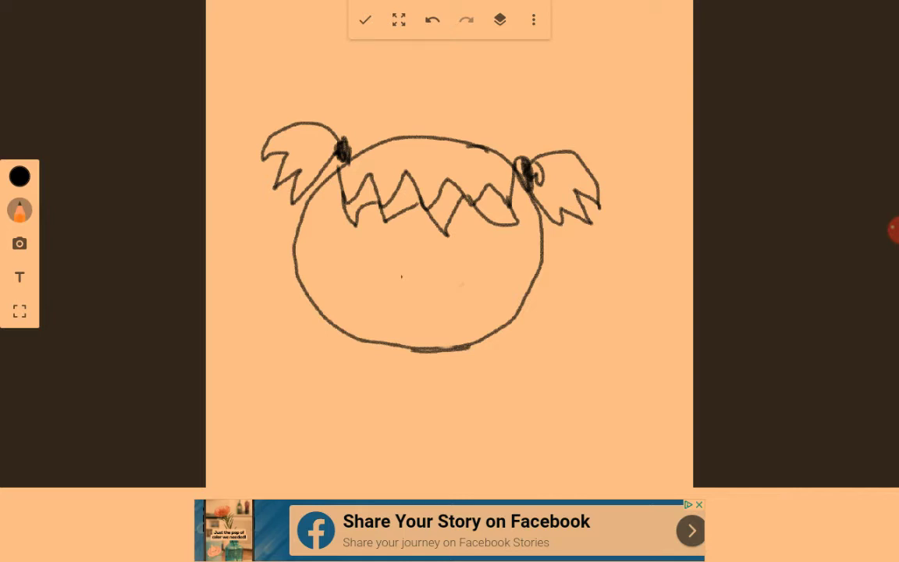
Draw an angular left eye and a round right eye with inner strokes.
drag(363, 285, 410, 288)
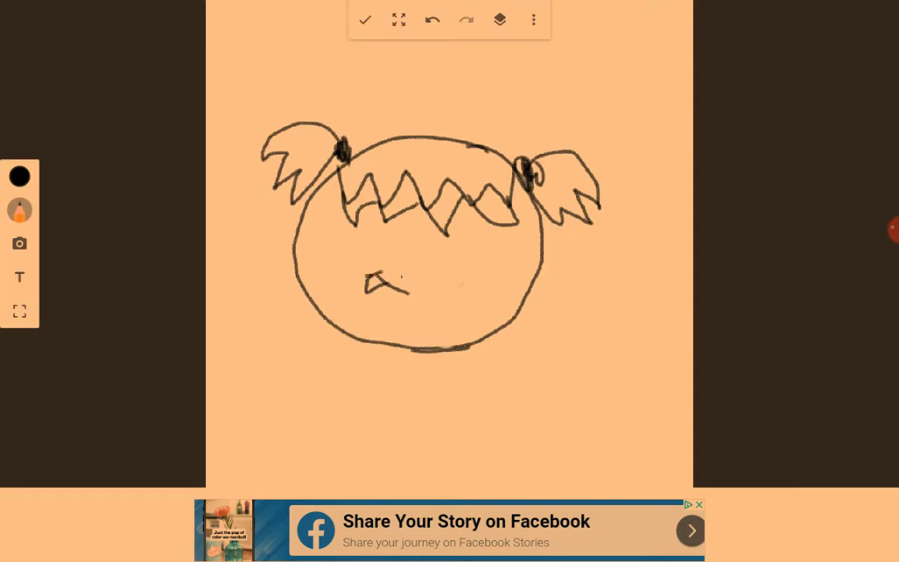
drag(515, 230, 495, 270)
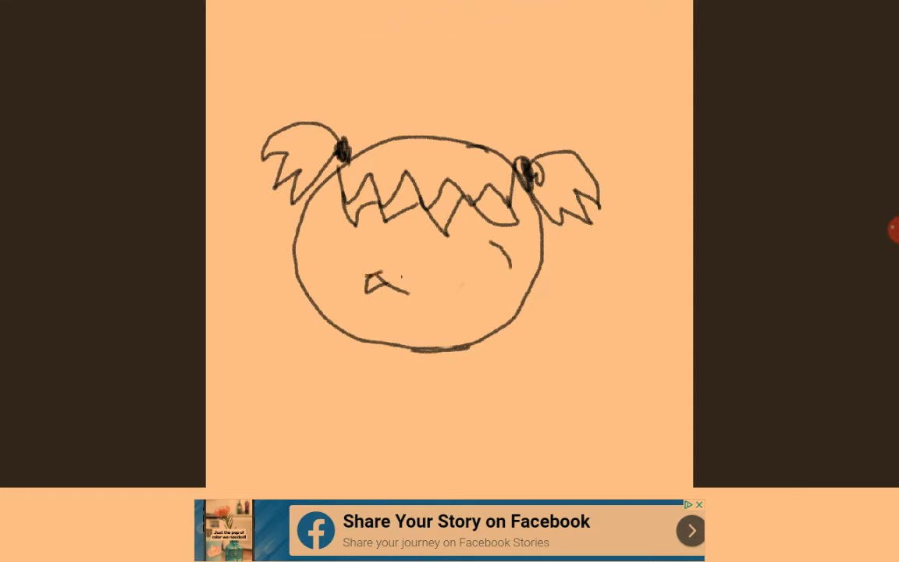
drag(461, 242, 499, 281)
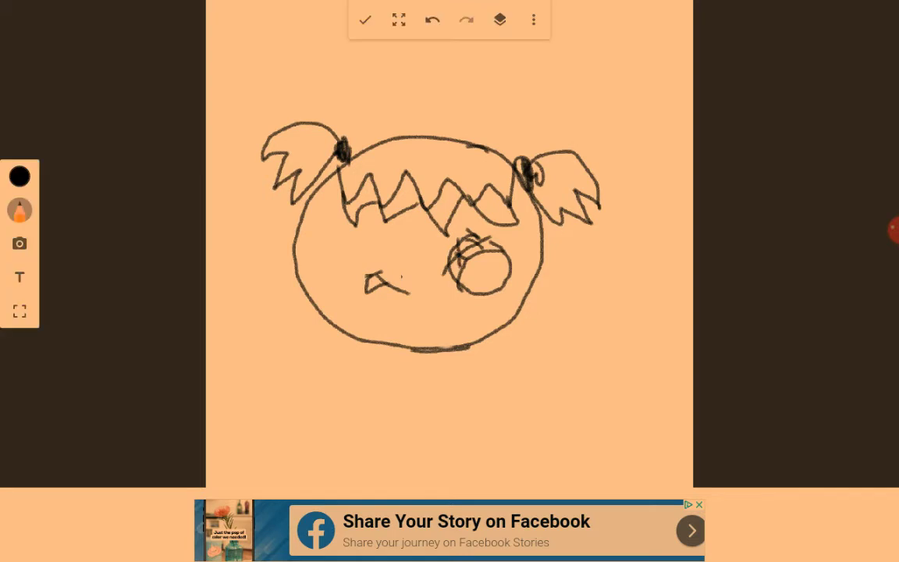
click(19, 209)
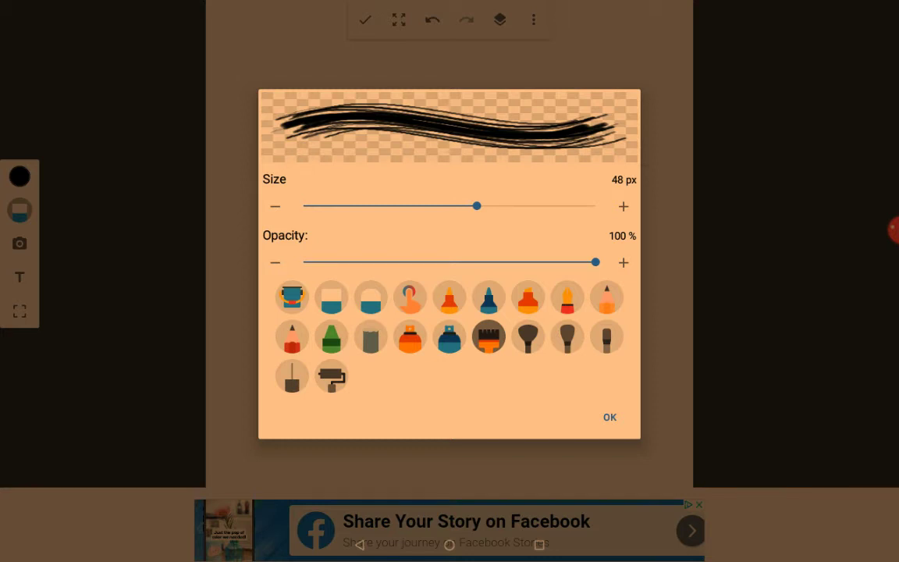
Paint long black hair strands down the right side with the 48 px bristle brush.
click(610, 416)
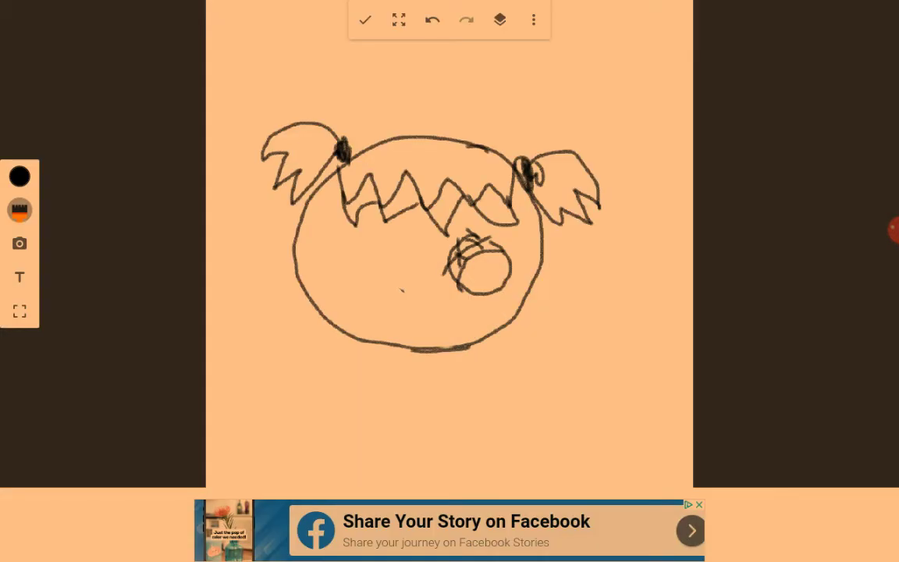
drag(394, 297, 410, 312)
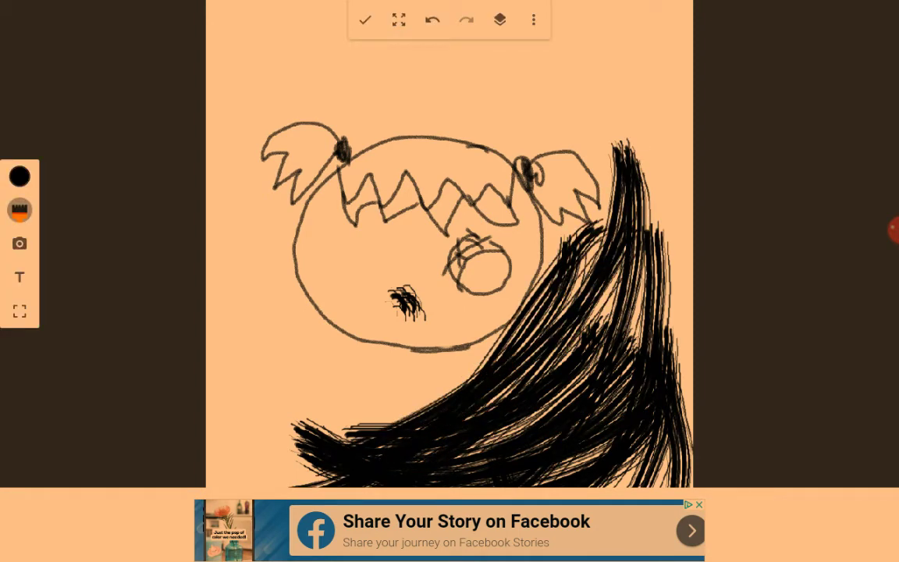
Switch the brush back to the 6 px pencil.
click(20, 209)
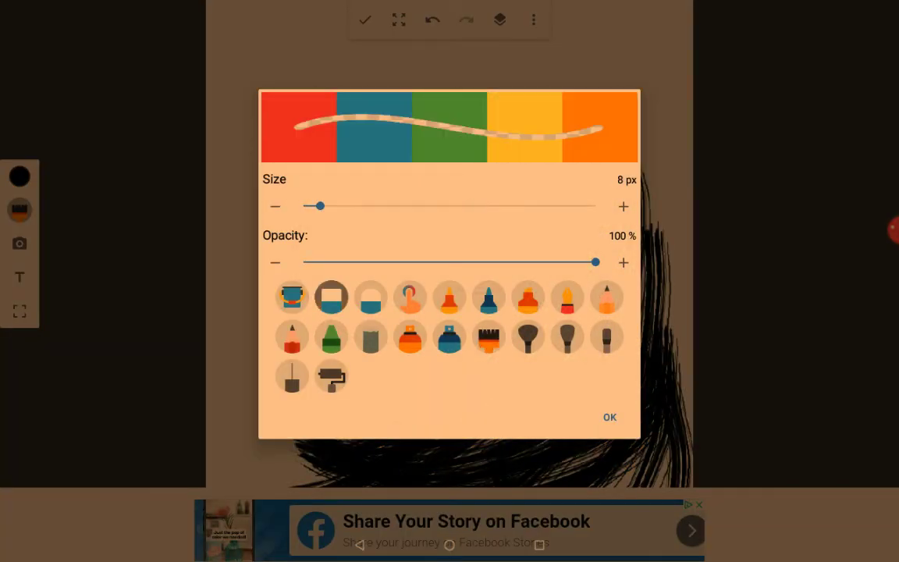
click(609, 417)
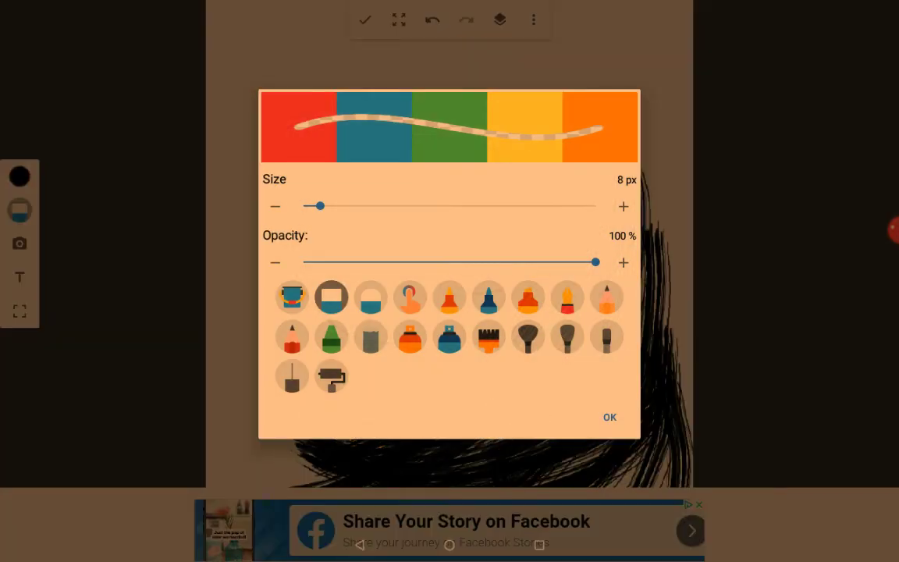
click(607, 296)
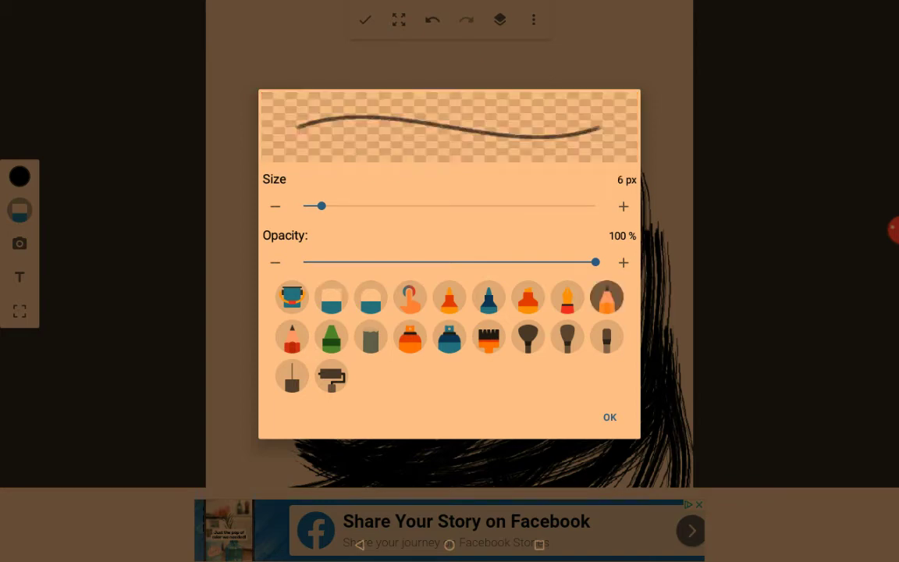
click(609, 417)
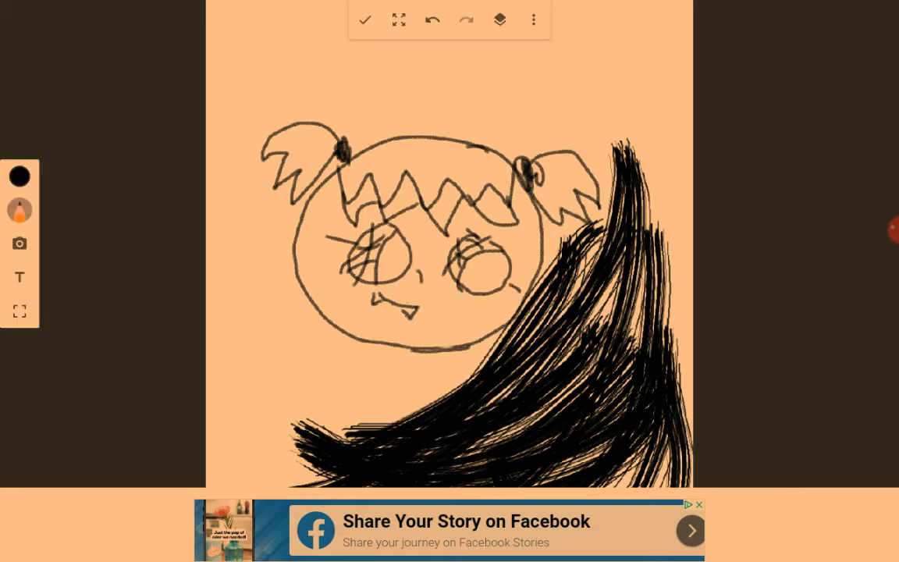
Set up a 39 px grainy chalk brush loaded with red.
click(19, 210)
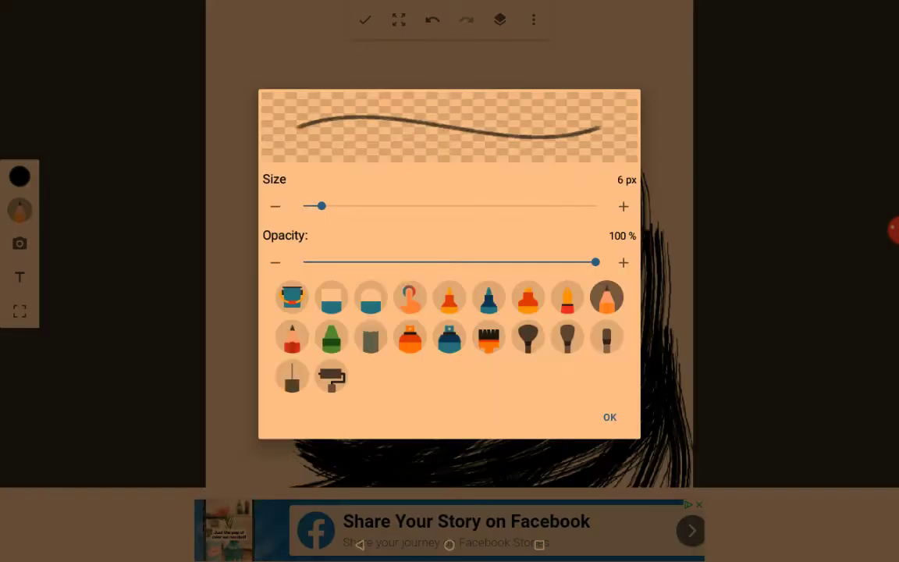
drag(315, 205, 332, 205)
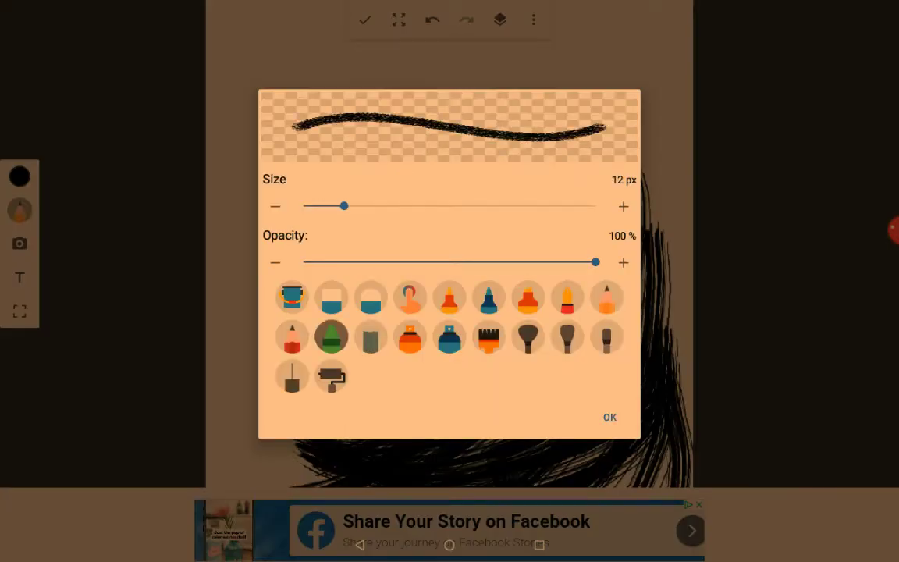
drag(345, 205, 444, 205)
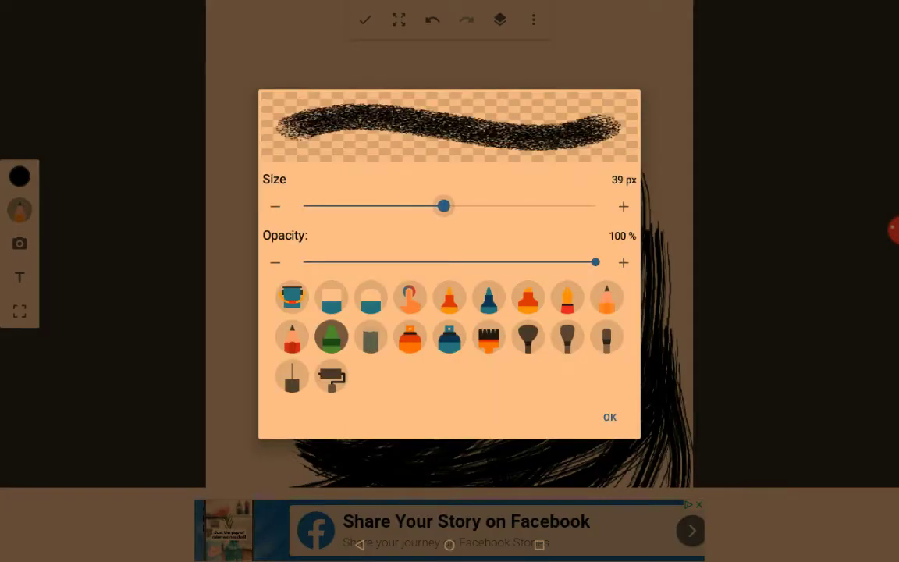
drag(443, 206, 455, 206)
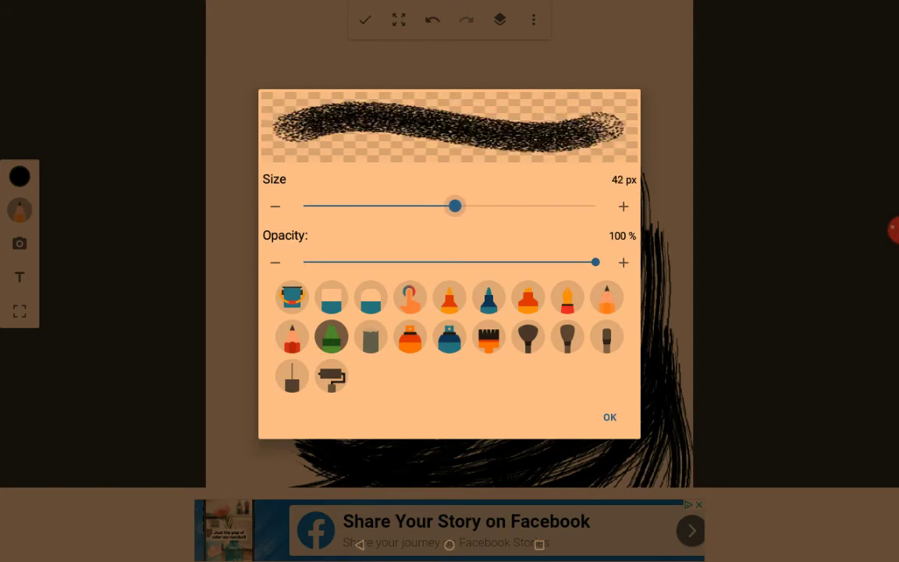
drag(455, 205, 444, 205)
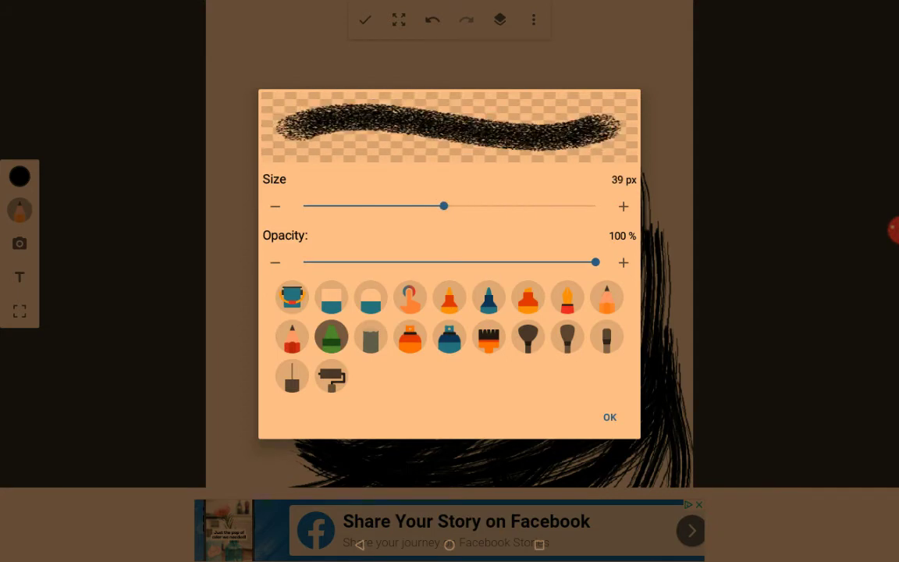
click(19, 209)
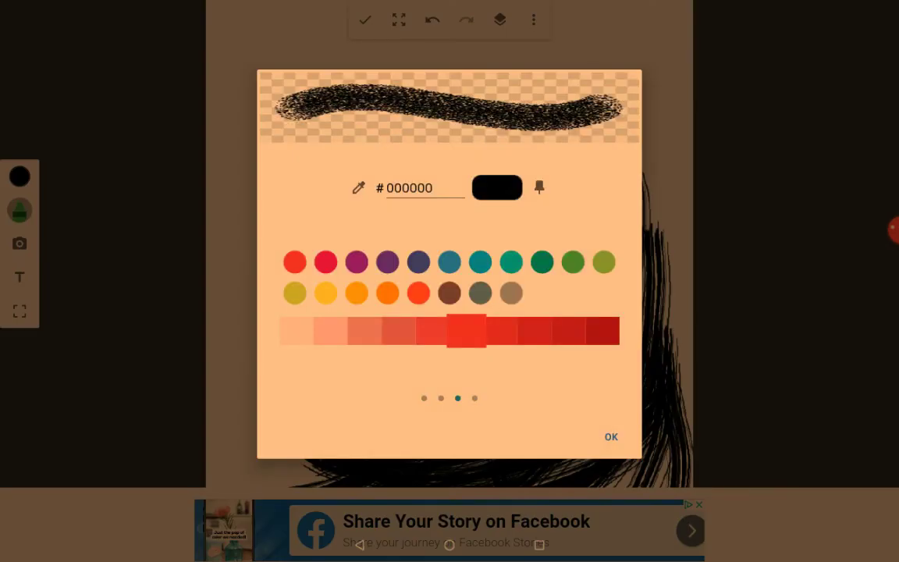
click(611, 435)
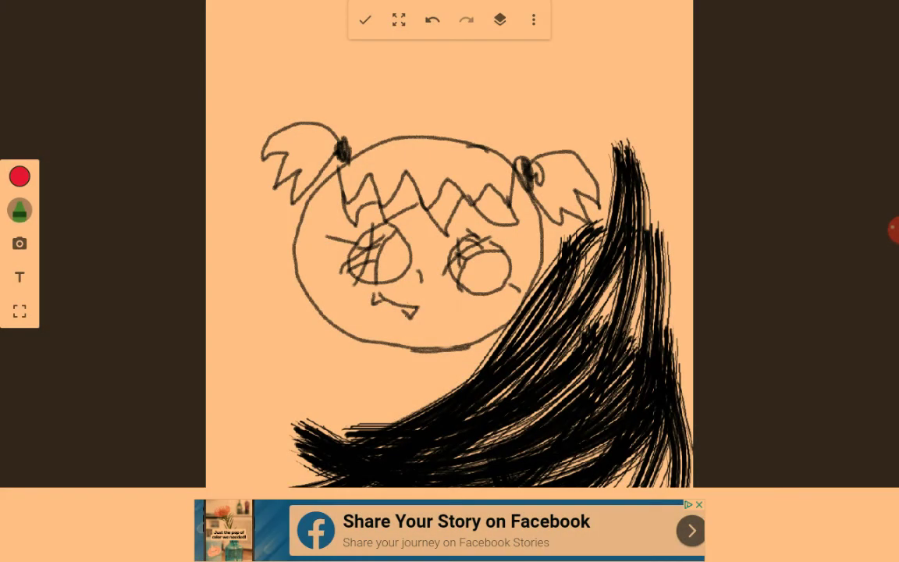
Colour the left pigtail, zigzag bangs and right pigtail with red chalk.
drag(293, 168, 328, 153)
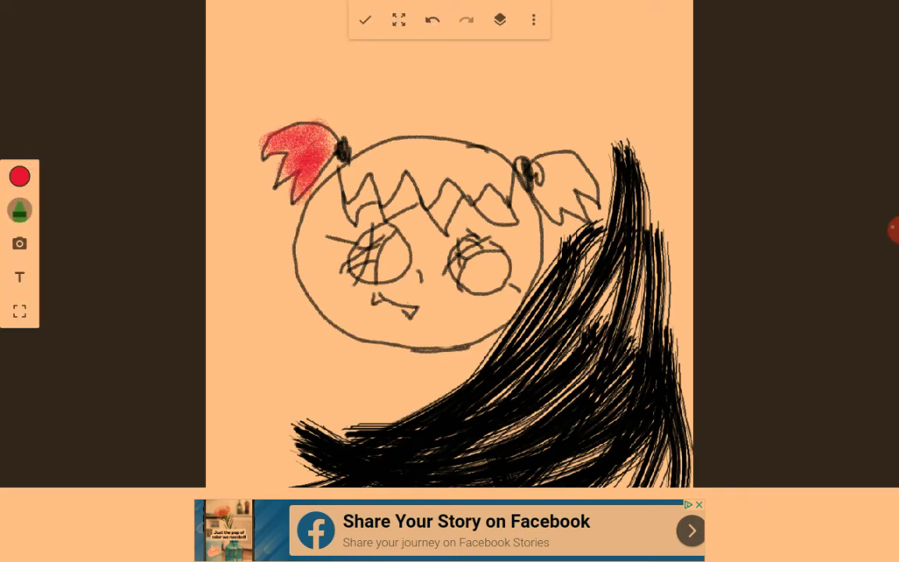
drag(530, 195, 554, 179)
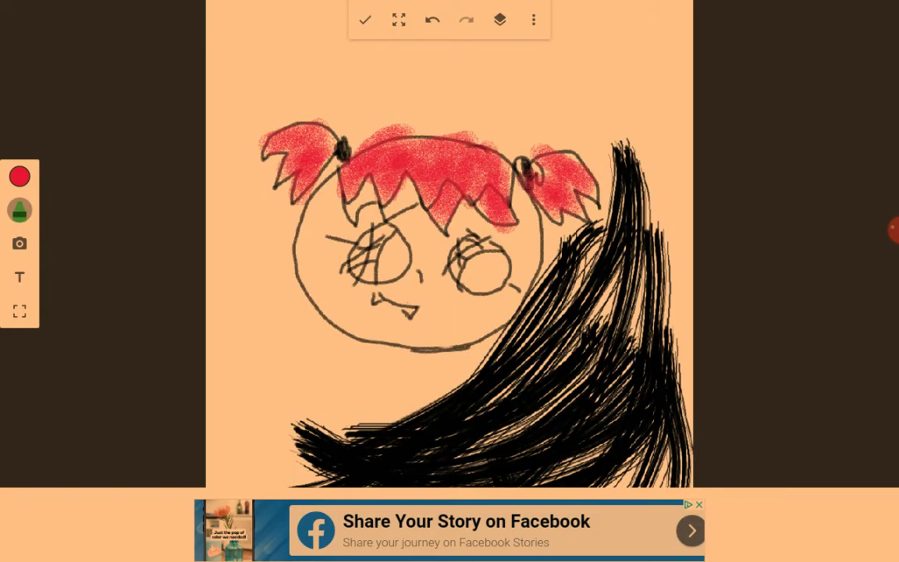
Pick light pink FFCDD2 and paint a highlight streak through the bangs.
click(20, 176)
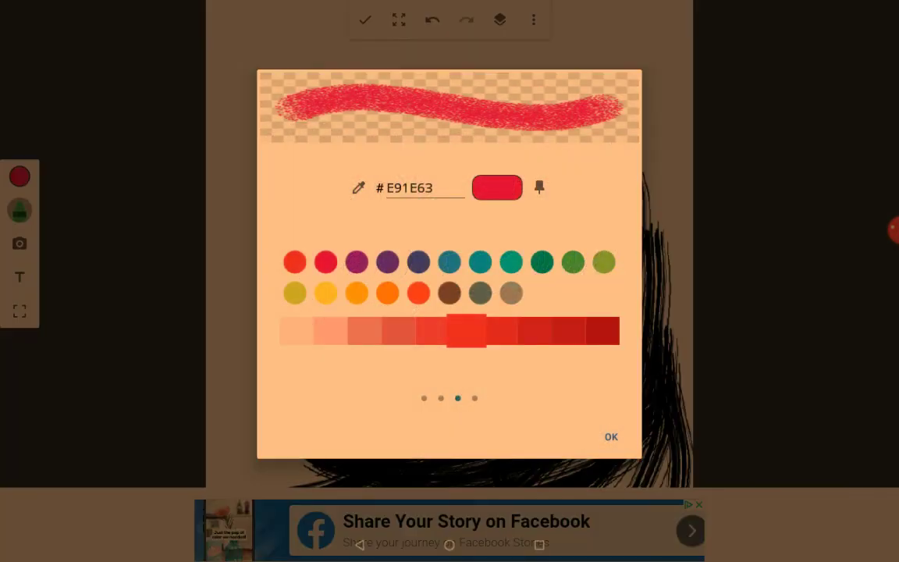
click(295, 330)
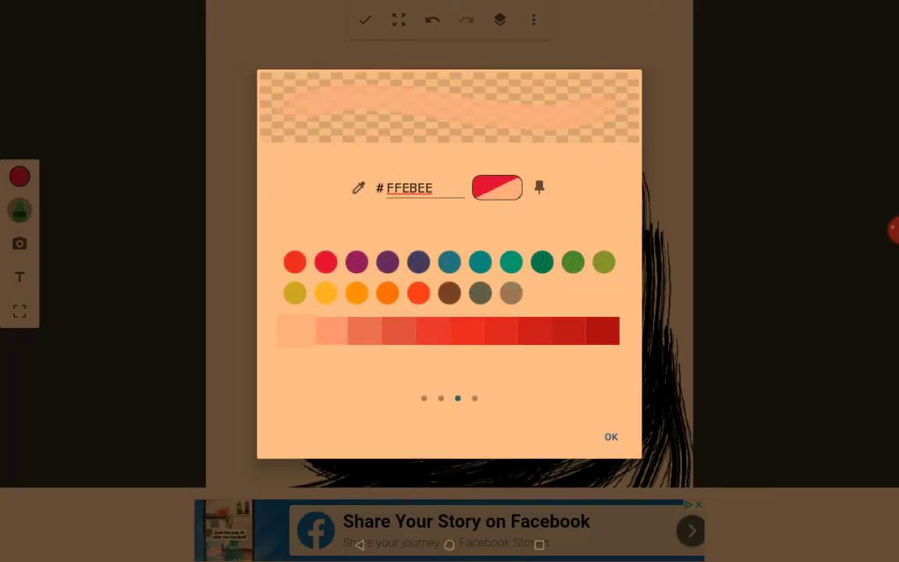
click(324, 330)
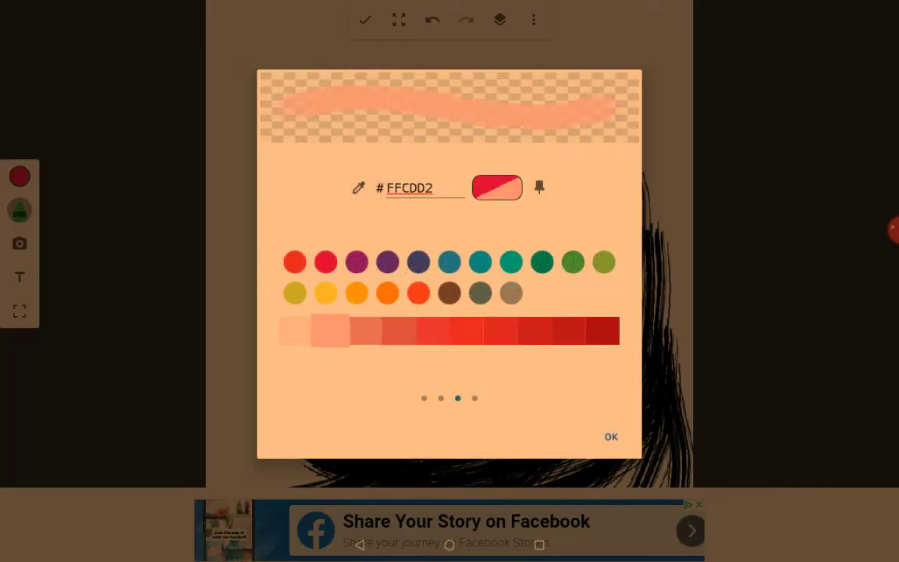
click(611, 436)
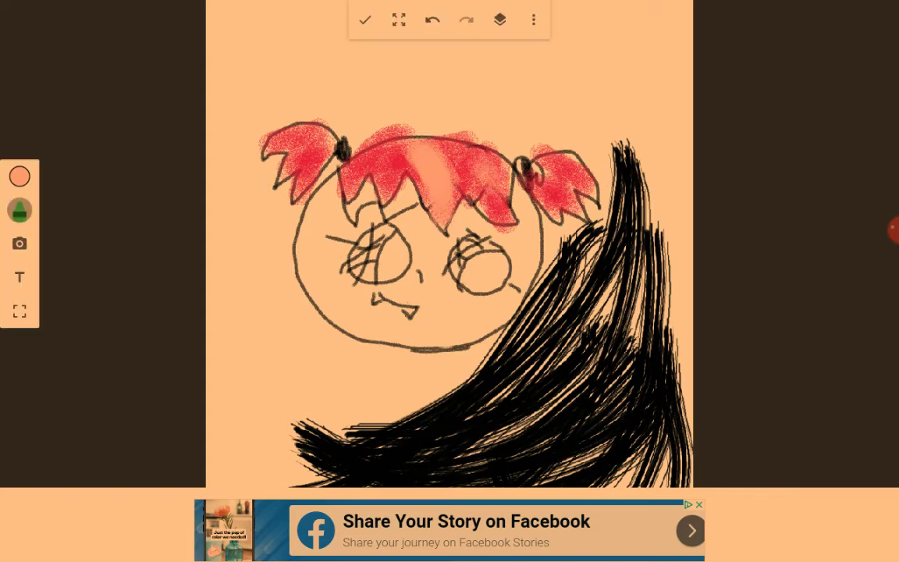
Set the drawing colour to purple 673AB7.
click(20, 176)
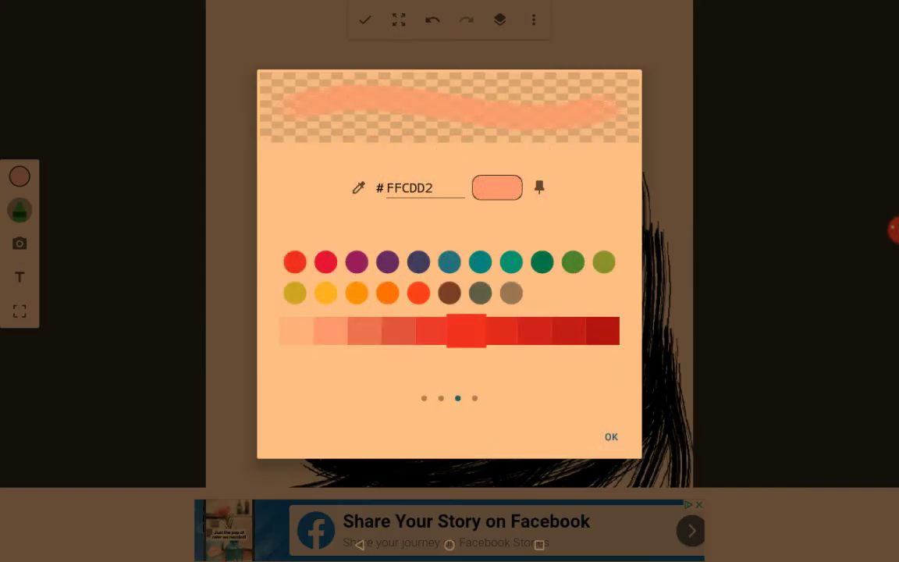
click(611, 436)
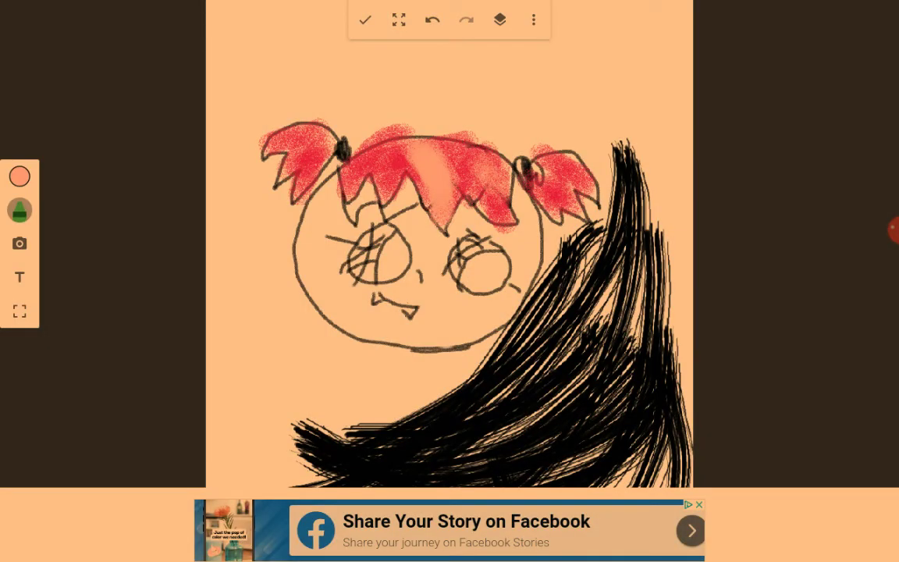
click(19, 175)
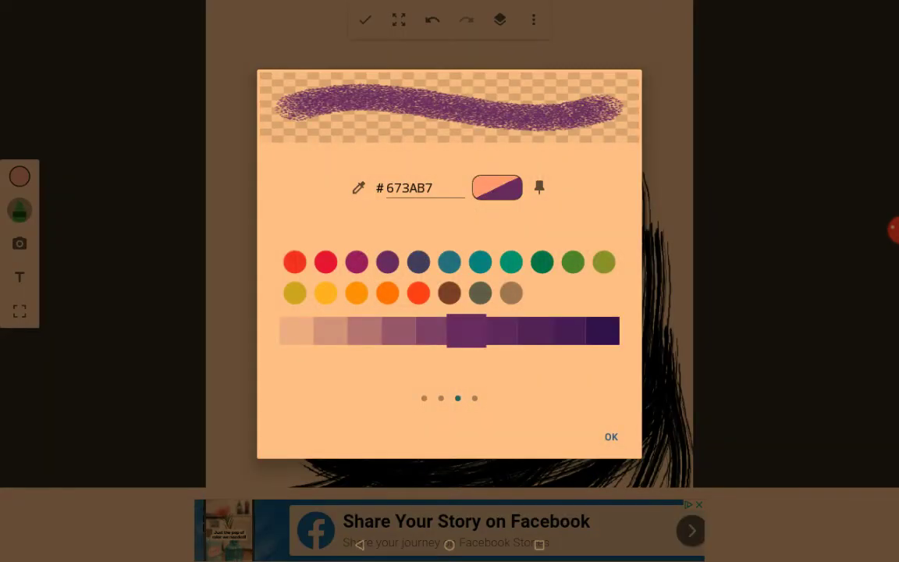
click(611, 436)
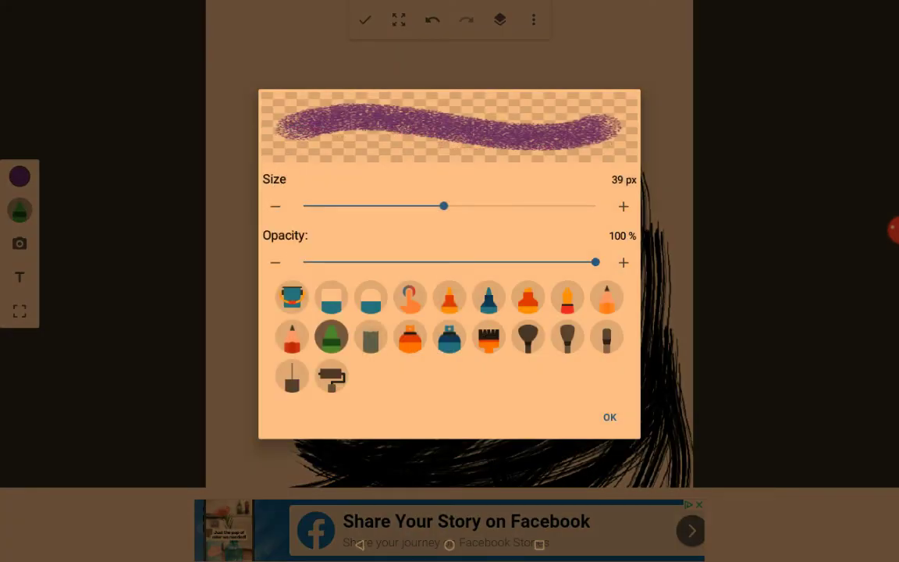
click(609, 417)
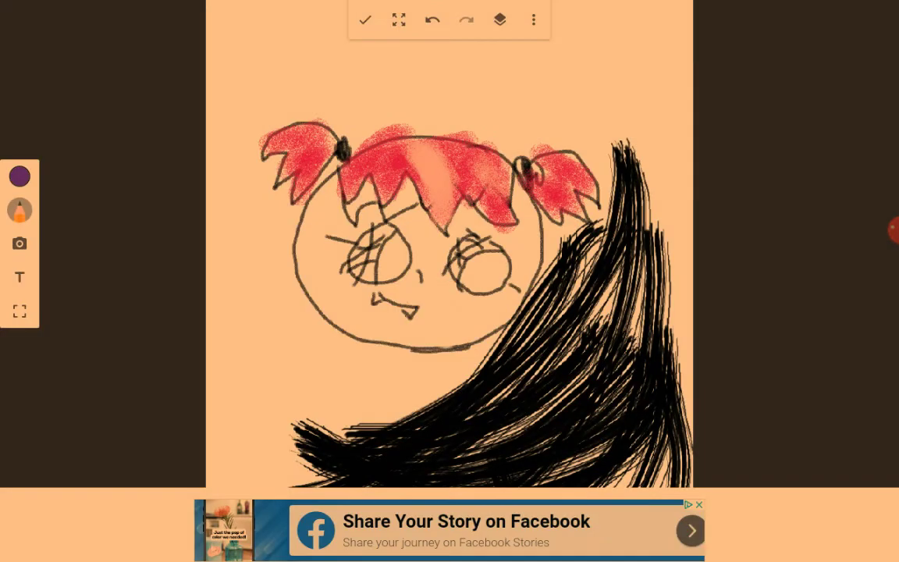
Switch to the marker-style brush at 11 px.
click(18, 209)
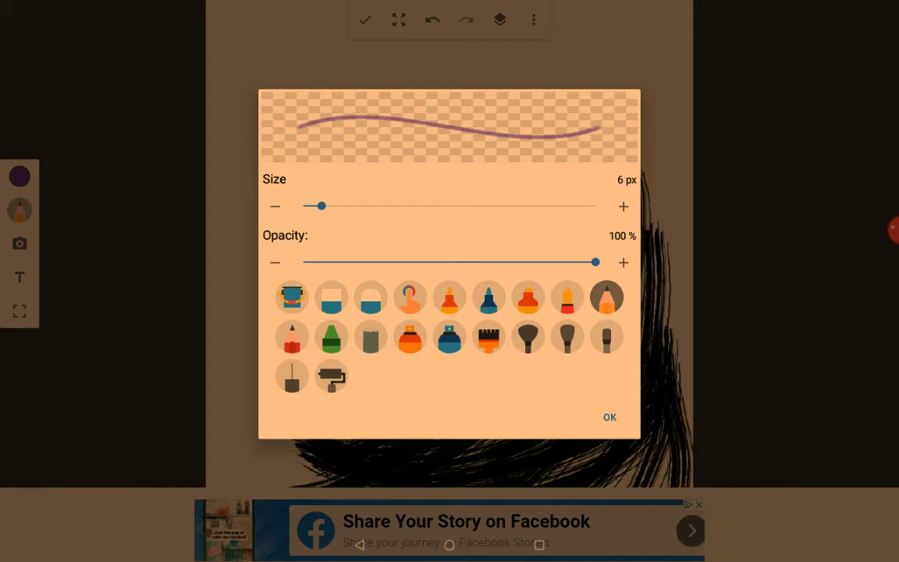
drag(314, 205, 348, 205)
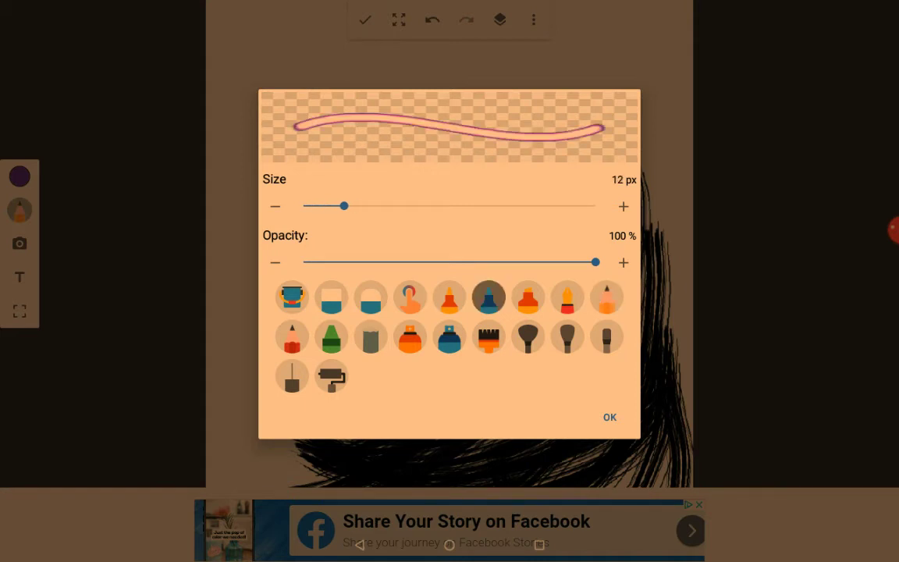
drag(346, 205, 361, 206)
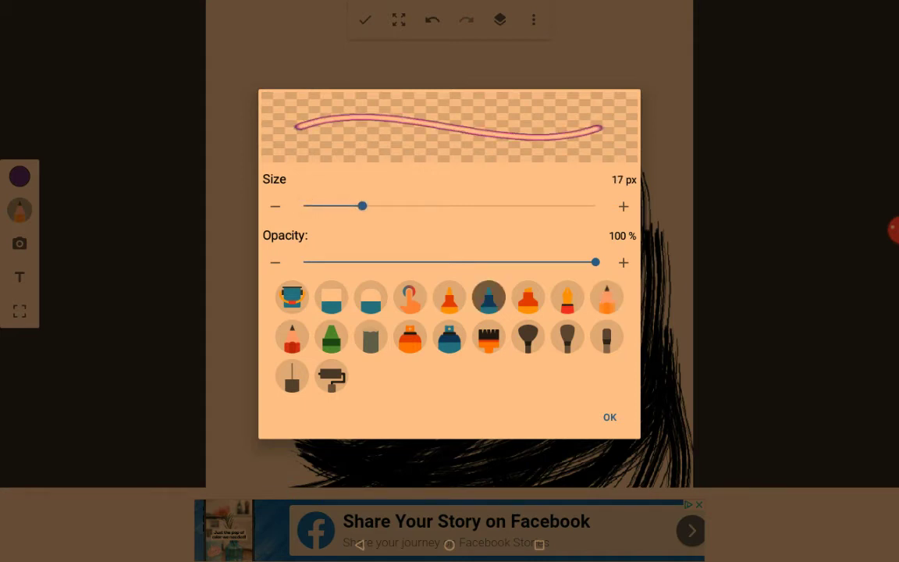
drag(361, 205, 343, 205)
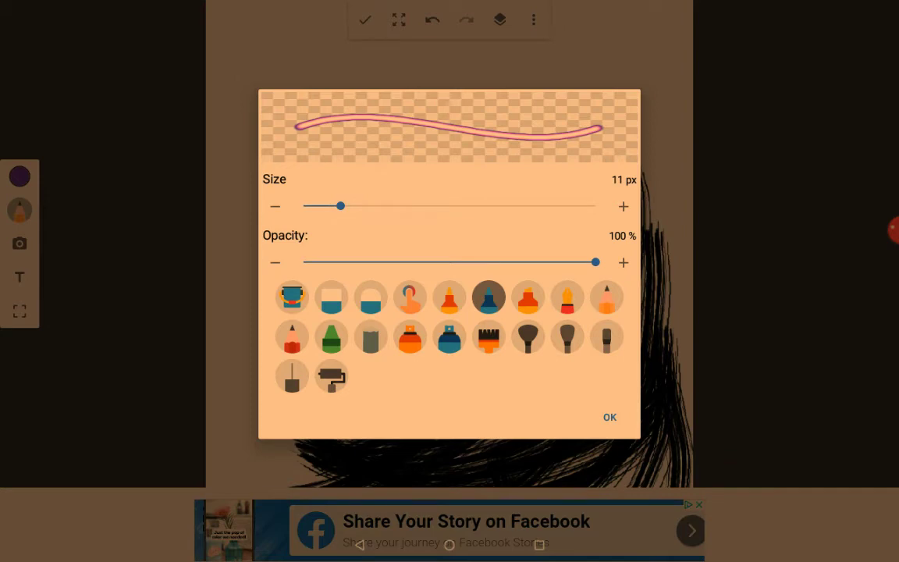
click(609, 417)
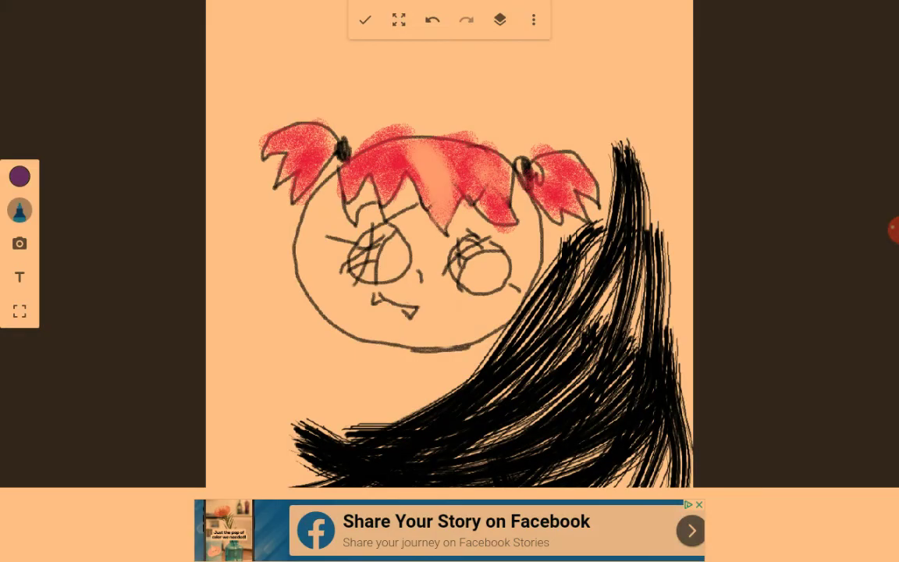
click(20, 176)
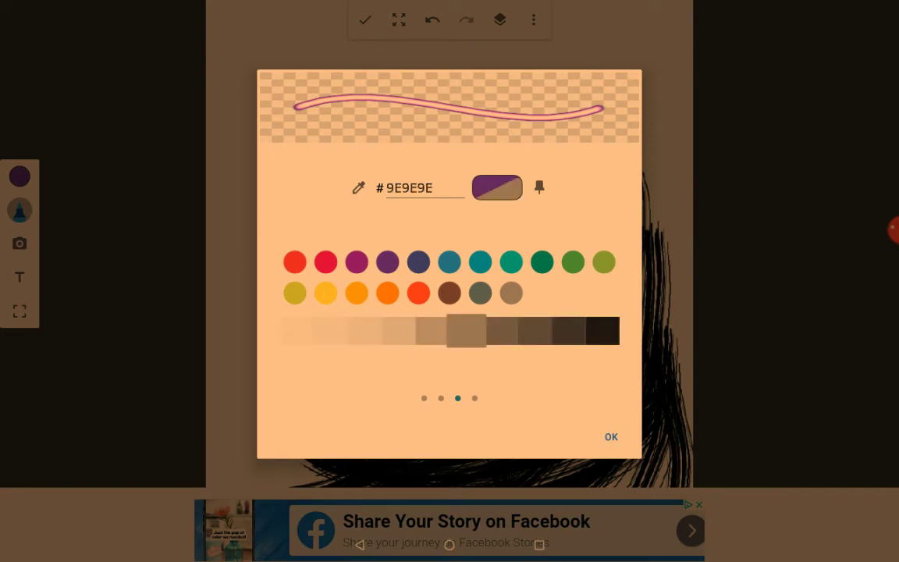
Pick near-black #212121 and outline a band across the red bangs between the pigtails.
click(602, 330)
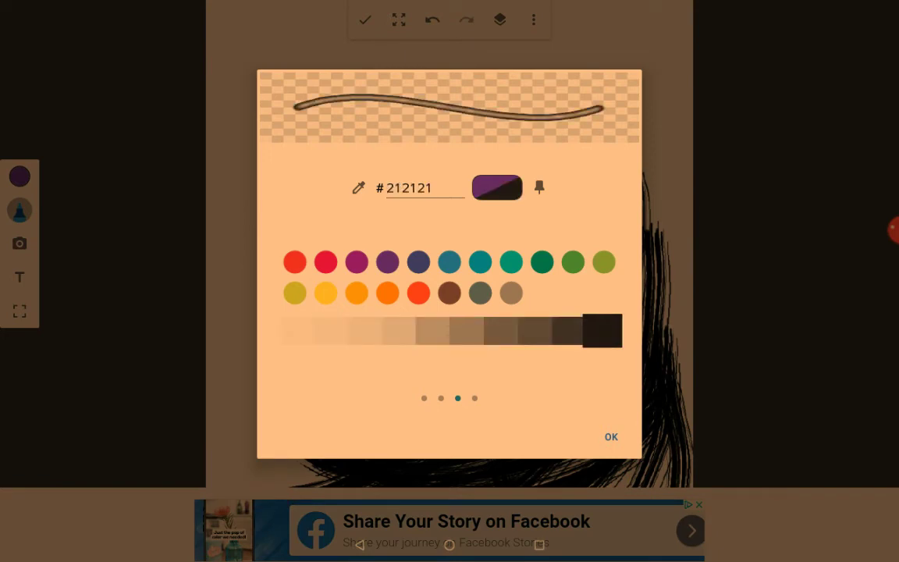
click(611, 436)
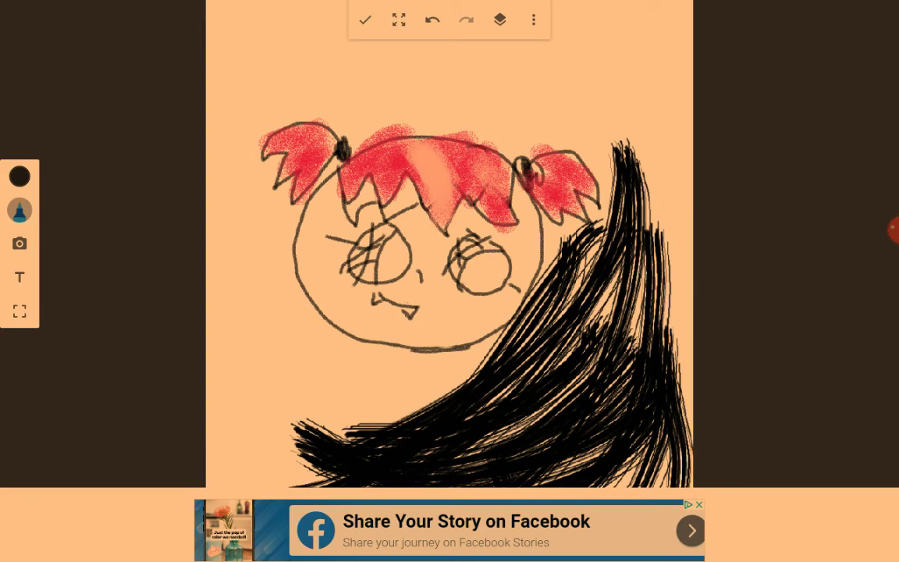
drag(480, 175, 503, 174)
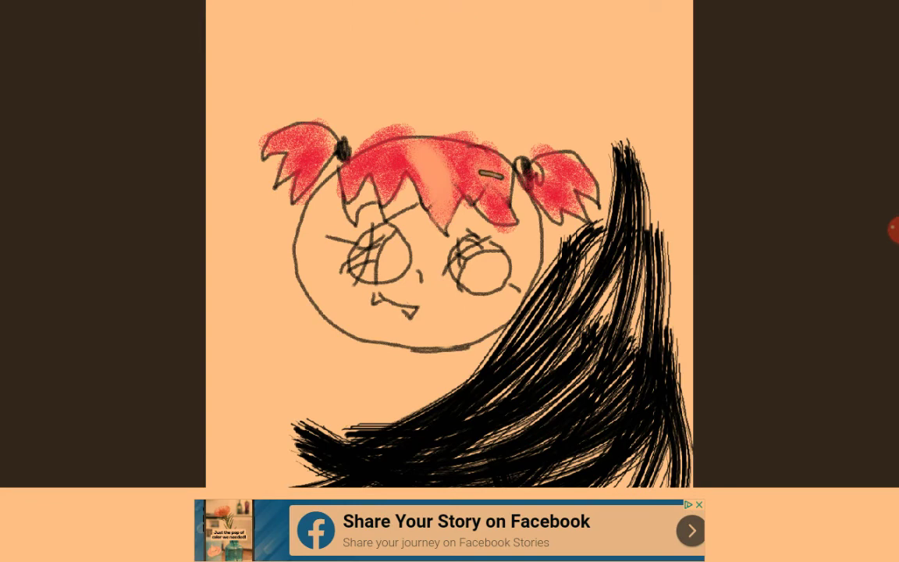
drag(351, 164, 492, 171)
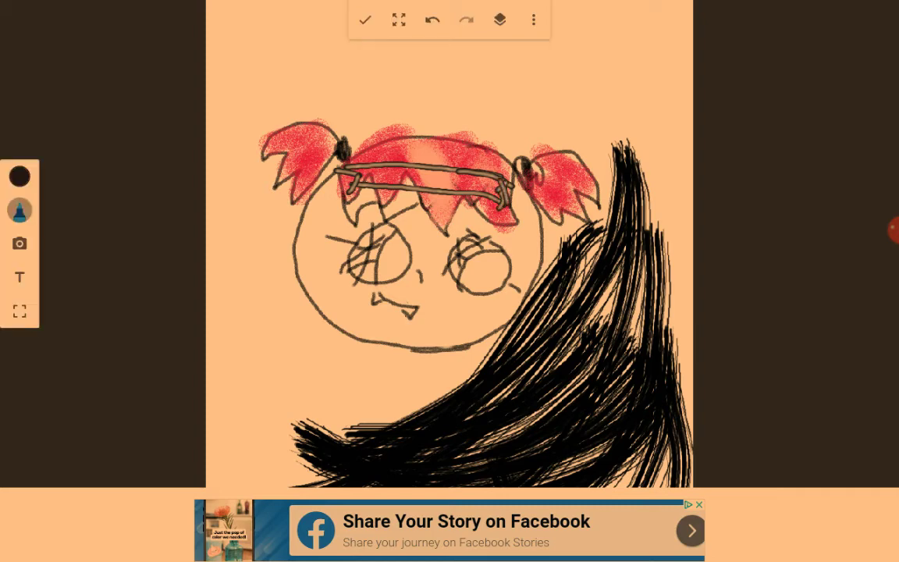
click(20, 210)
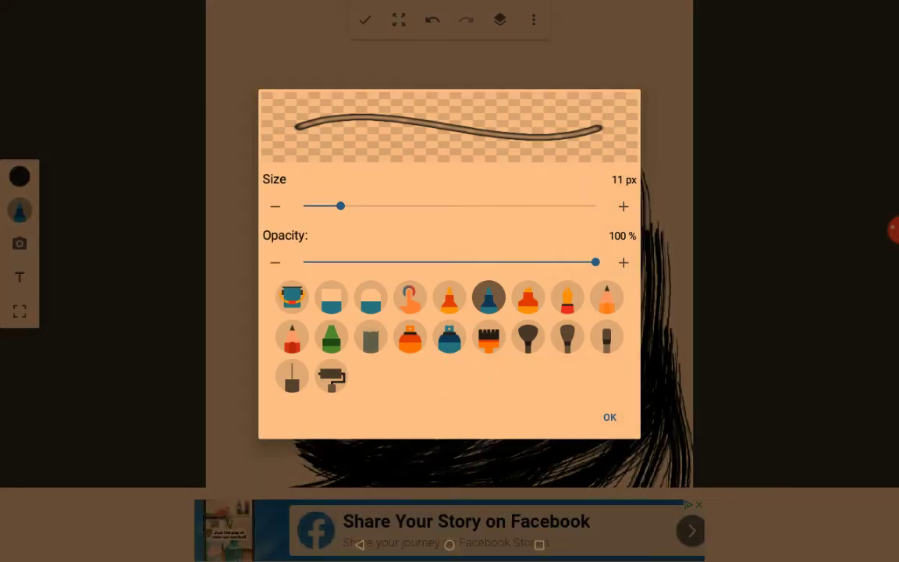
Switch to an 8 px eraser and erase the right end of the band outline.
click(330, 296)
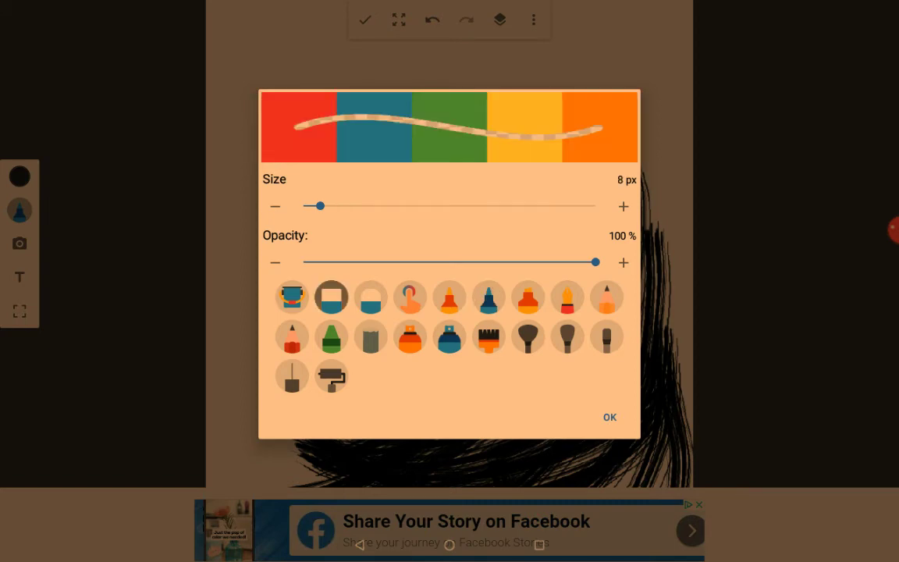
click(609, 417)
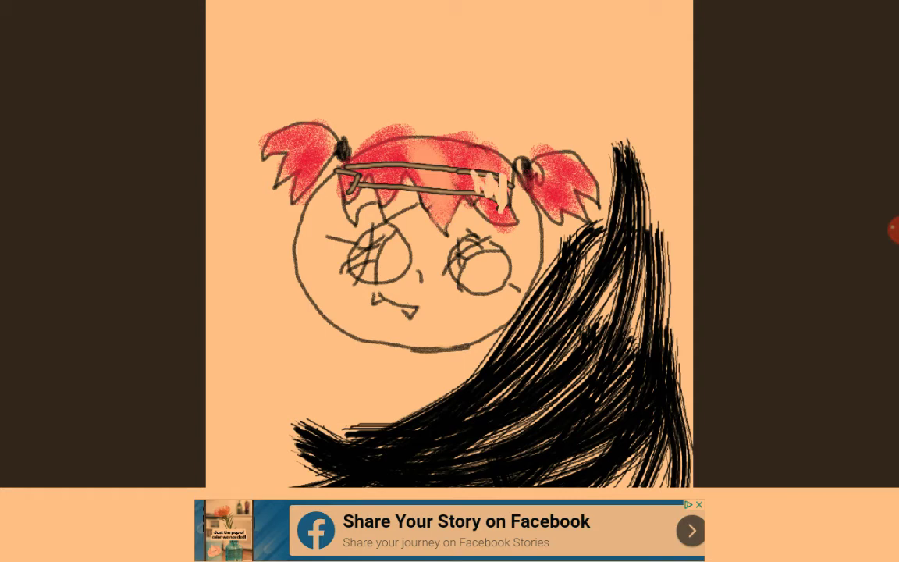
drag(390, 176, 488, 184)
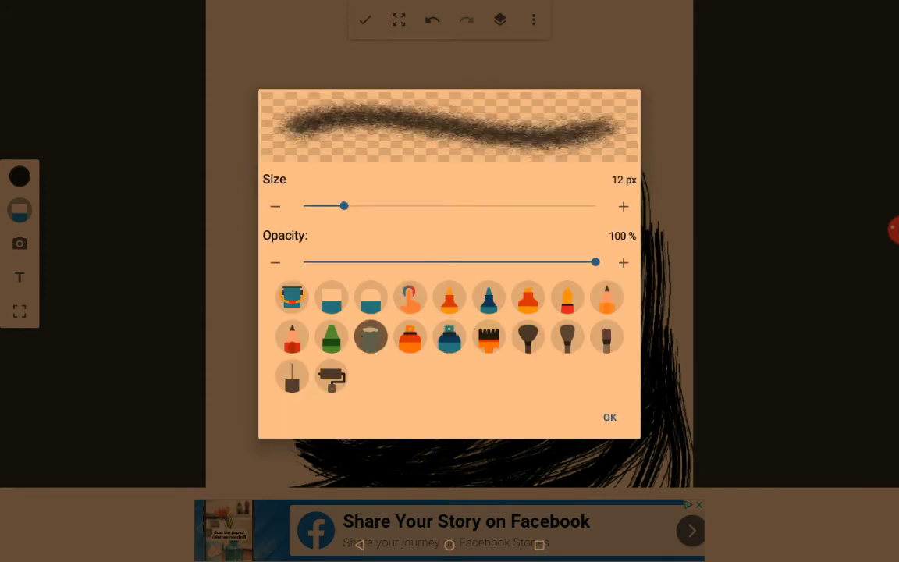
drag(345, 206, 457, 206)
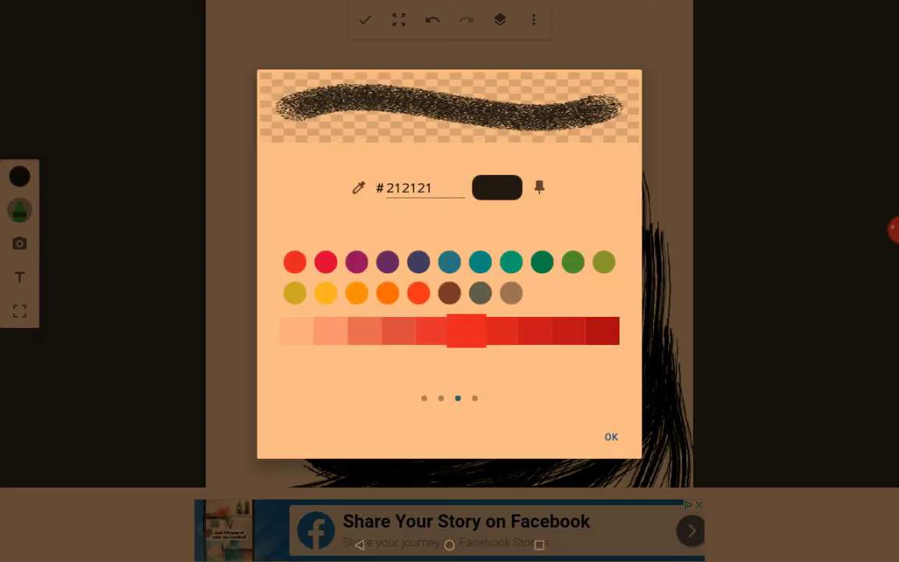
Paint the bangs bright red, then blend a light peach shade over the middle.
click(611, 436)
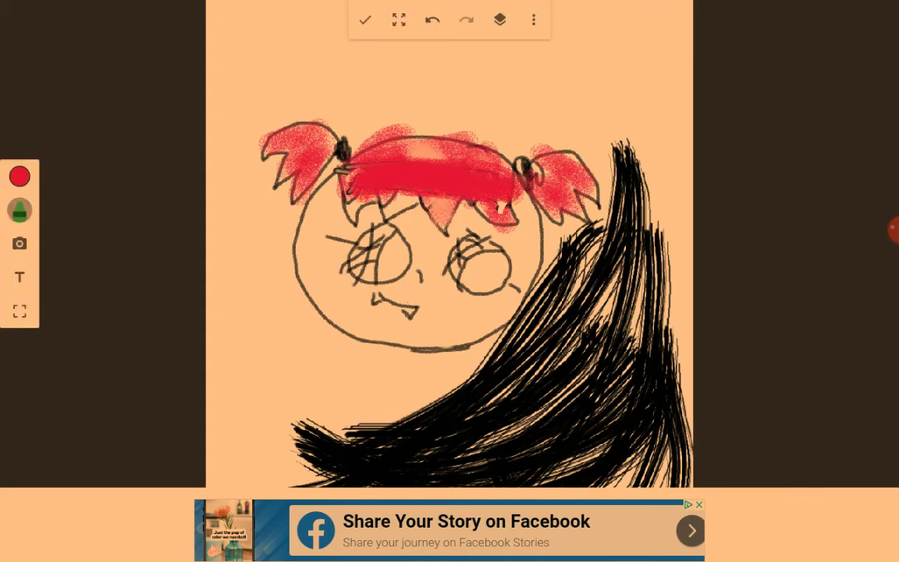
click(19, 176)
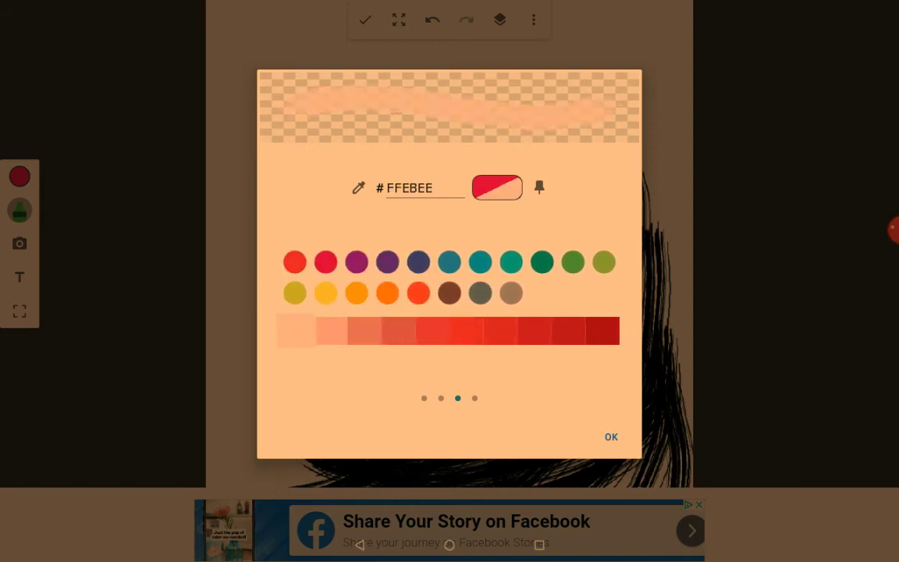
click(611, 436)
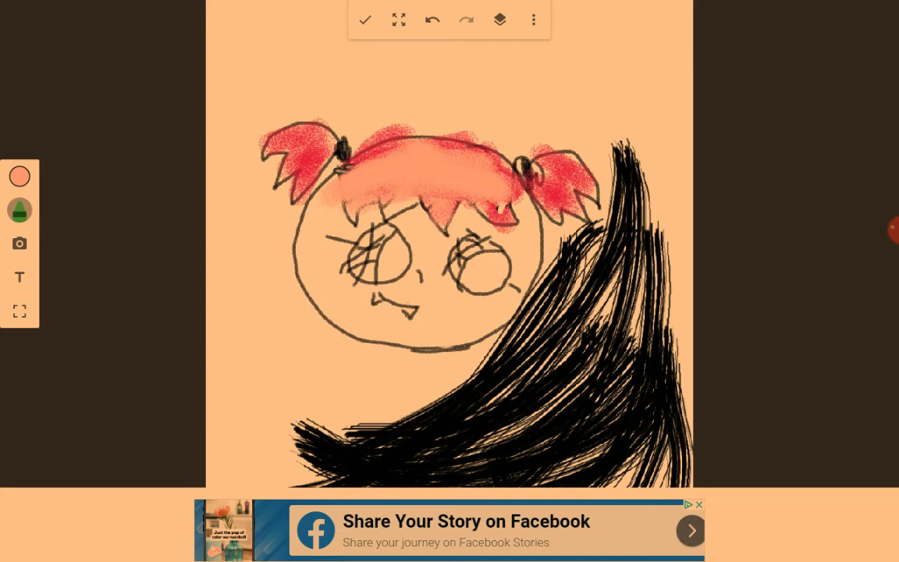
Set a 12 px pencil with a dark colour, then switch to the bristle brush.
click(20, 209)
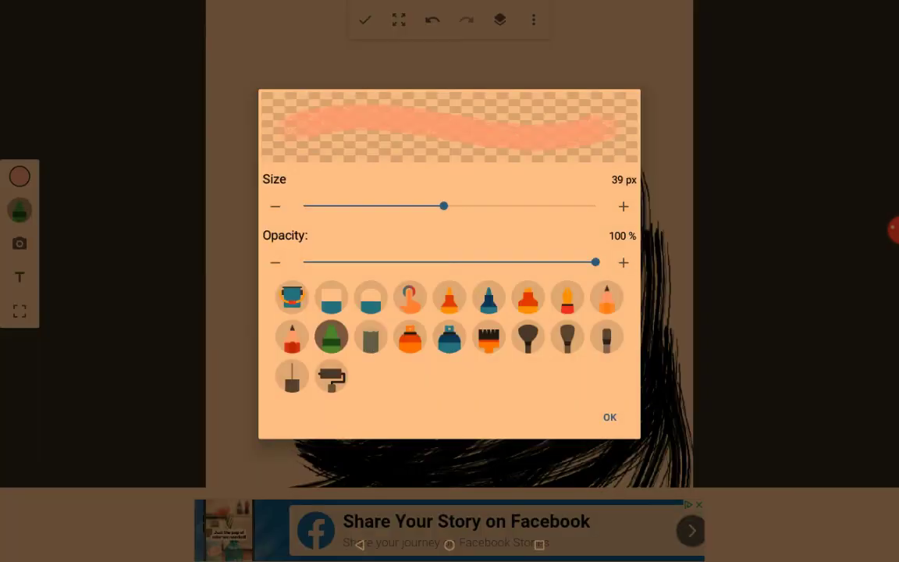
drag(445, 206, 345, 206)
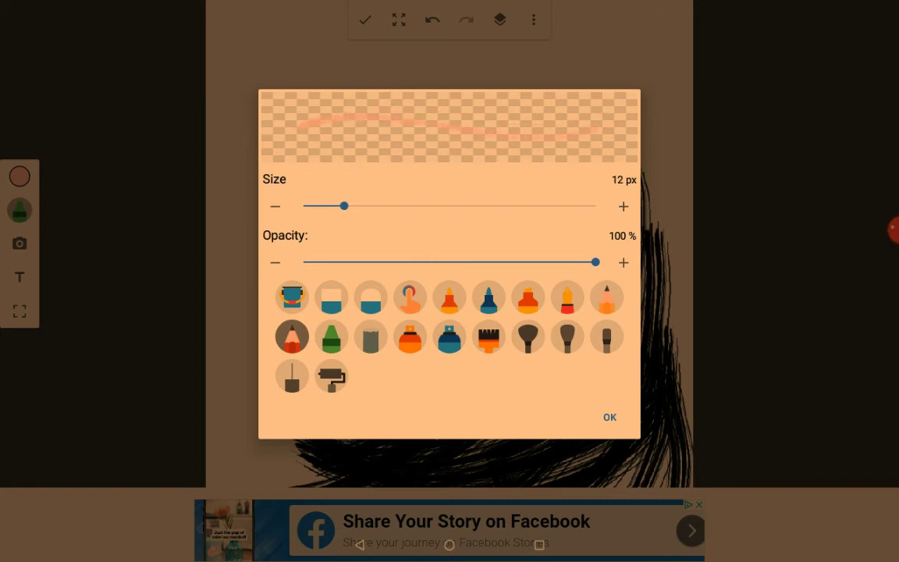
click(610, 417)
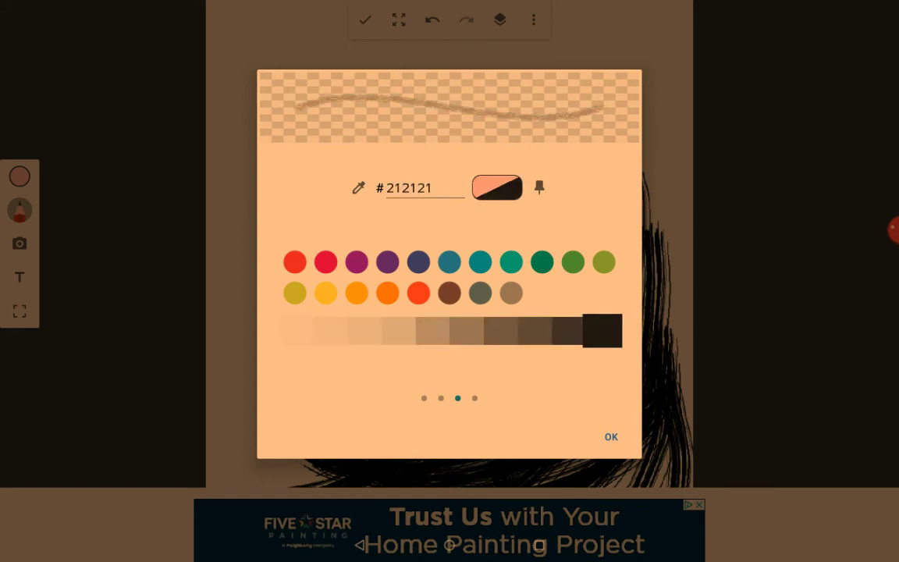
click(611, 436)
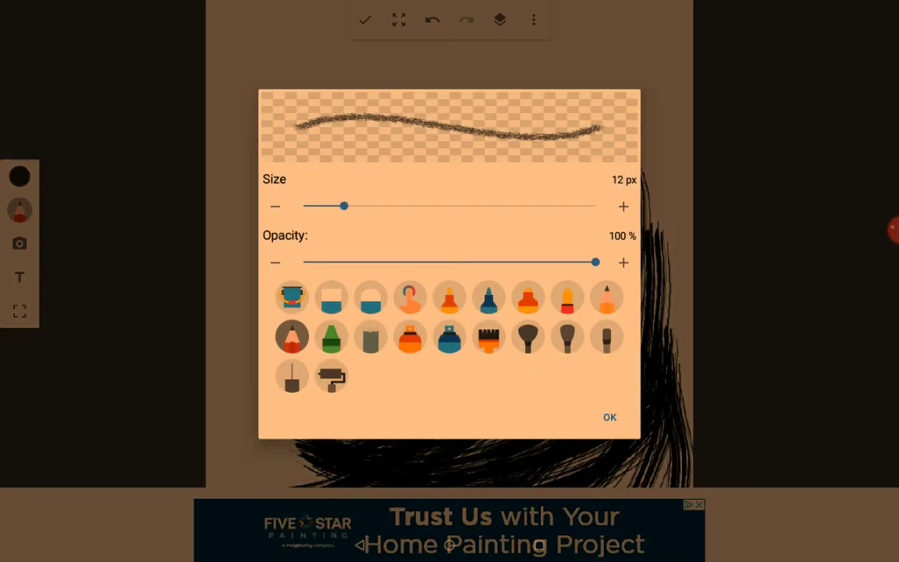
click(609, 417)
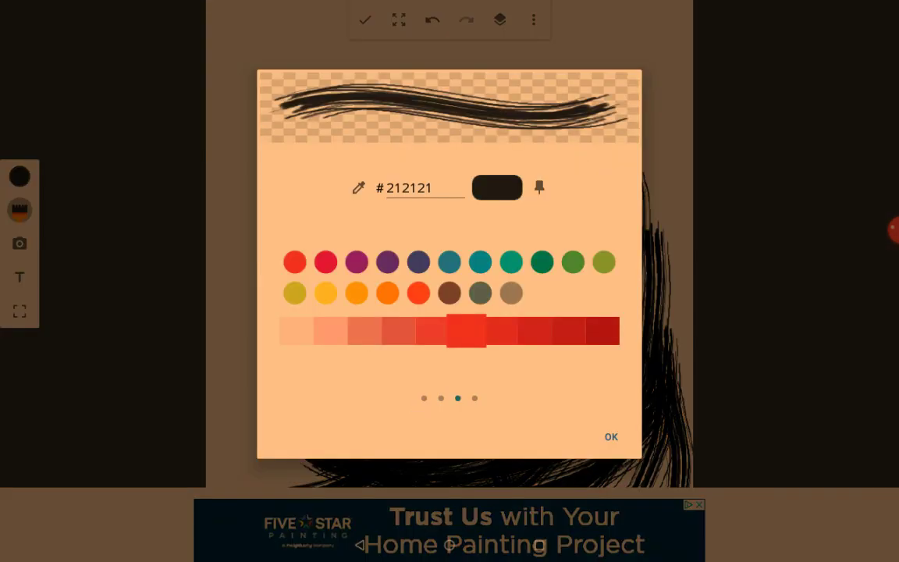
click(610, 436)
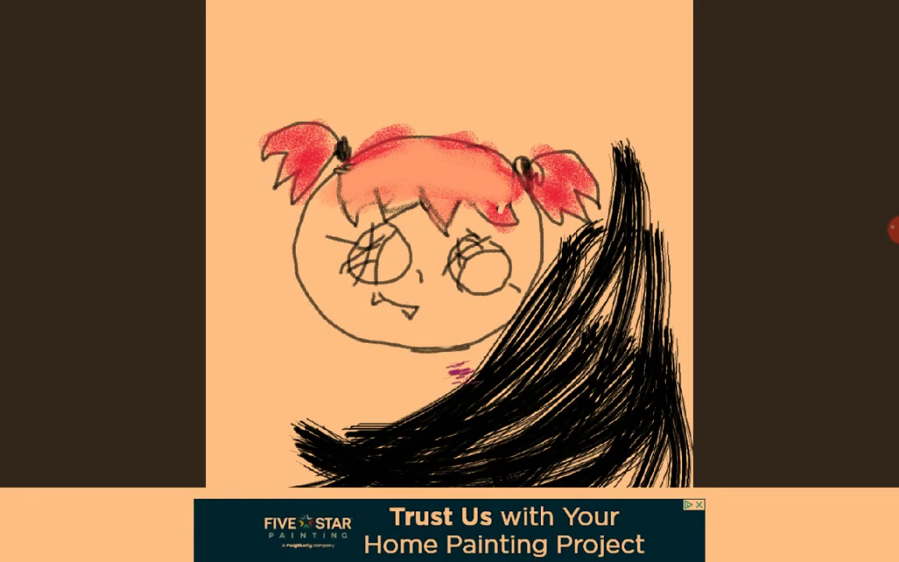
Scribble loose purple strokes around the girl's face with the bristle brush.
drag(468, 359, 258, 382)
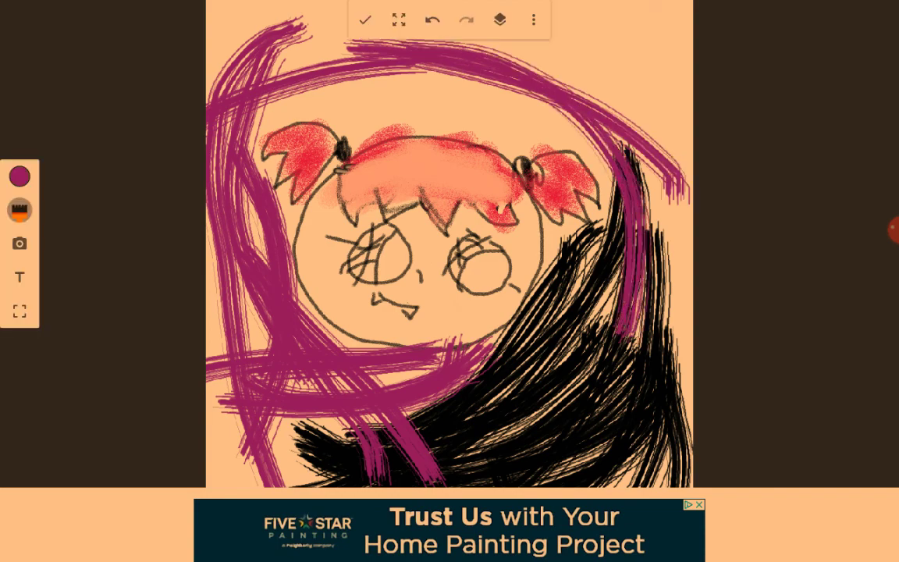
click(20, 176)
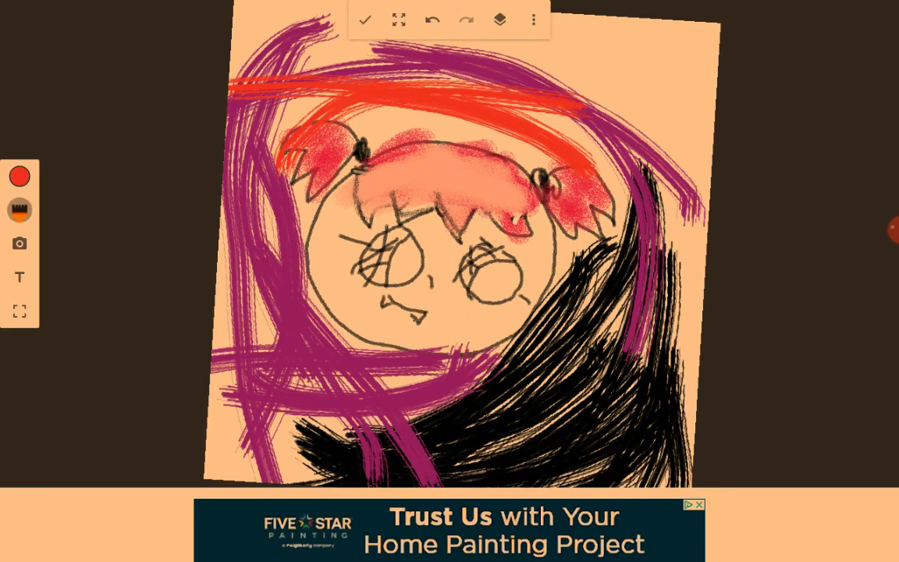
Add amber yellow scribbles, #CDDC39 olive crosses and a #795548 brown stroke at top left.
click(20, 177)
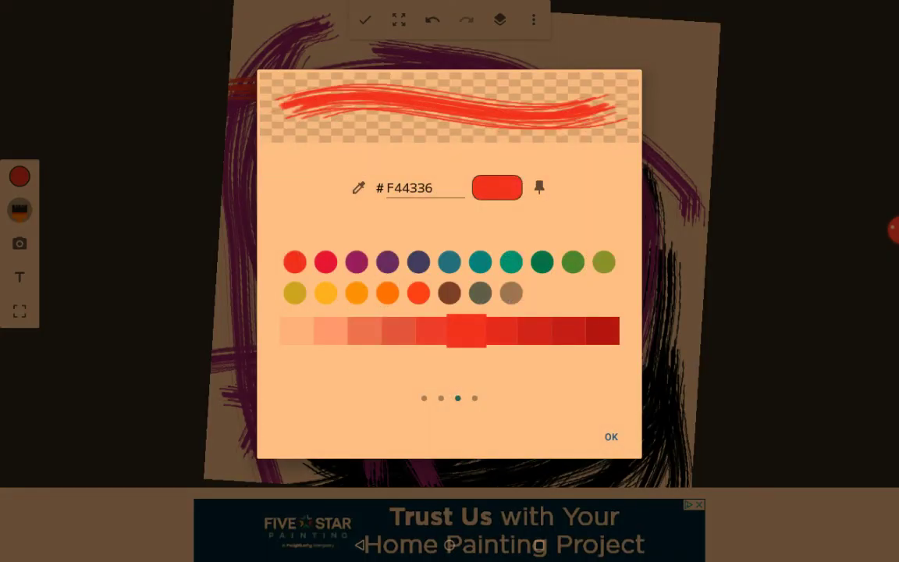
click(611, 436)
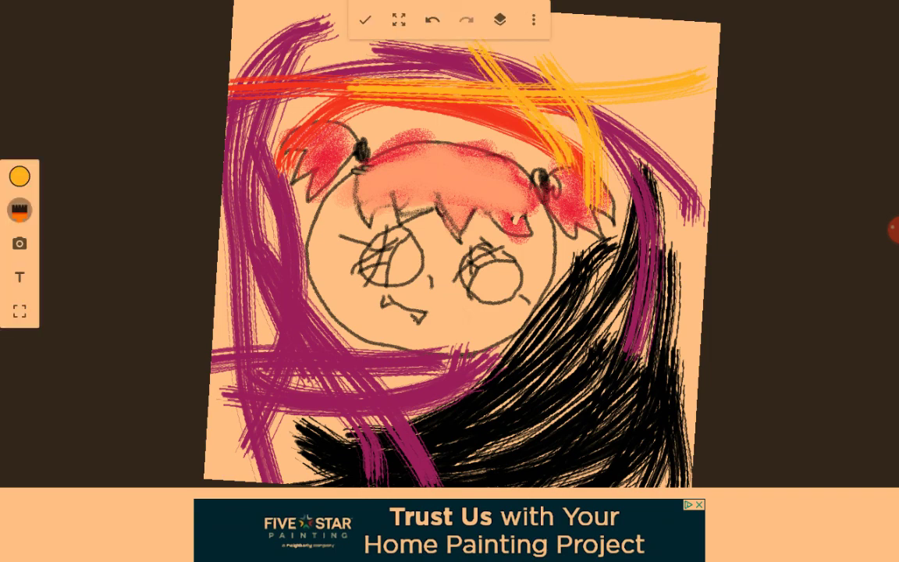
click(19, 175)
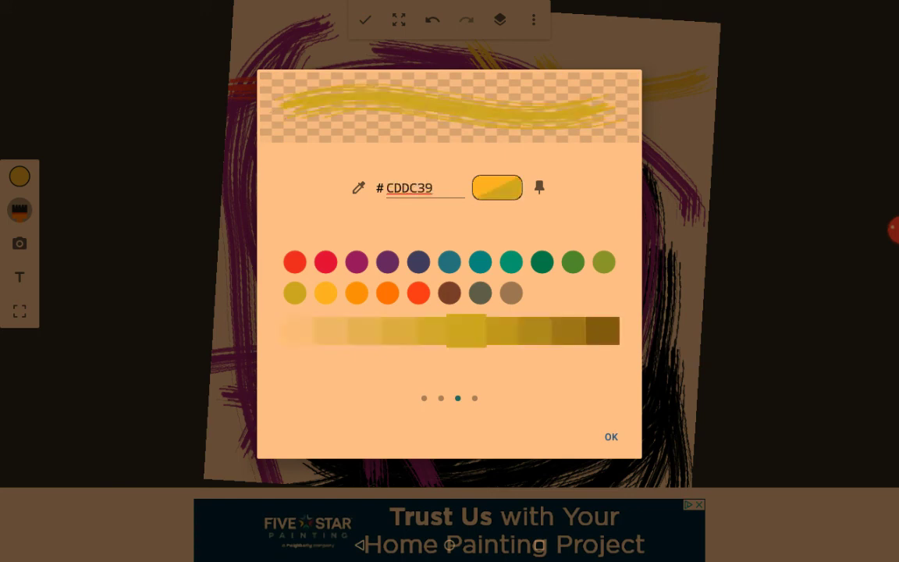
click(611, 436)
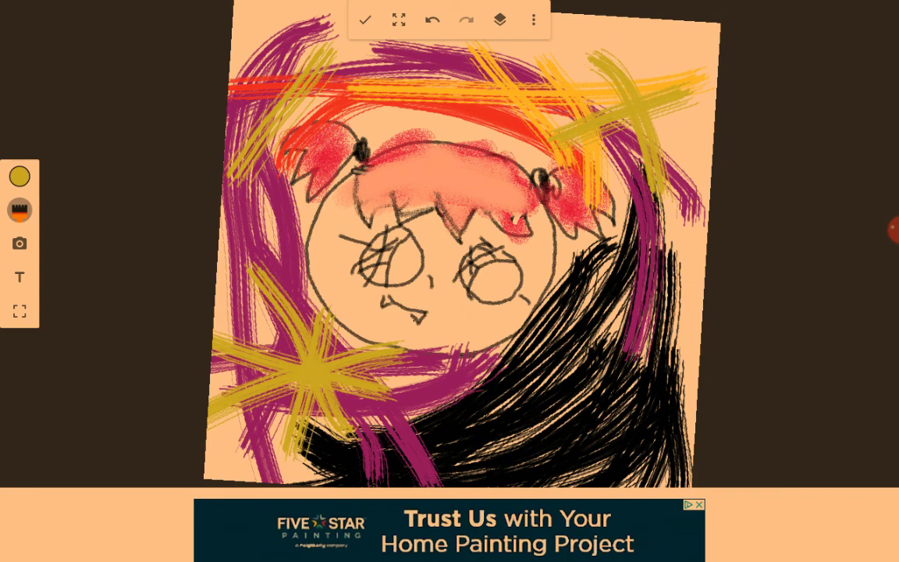
click(19, 177)
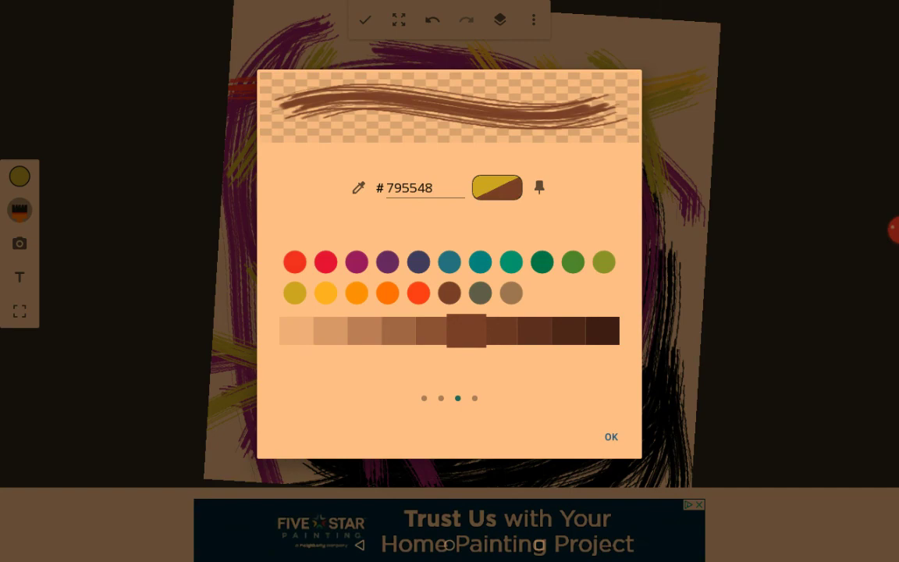
click(611, 436)
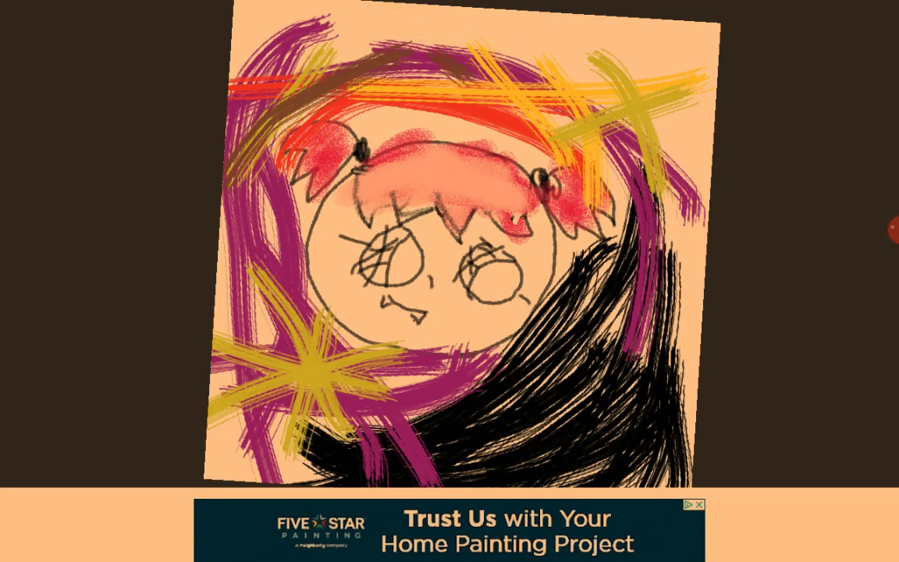